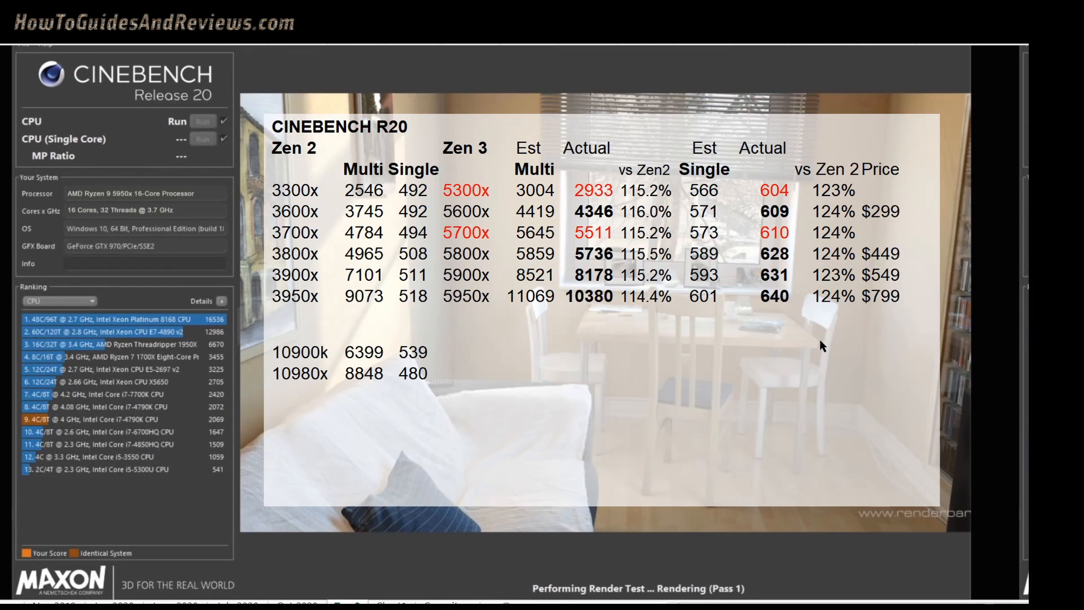
mouse_move(556, 293)
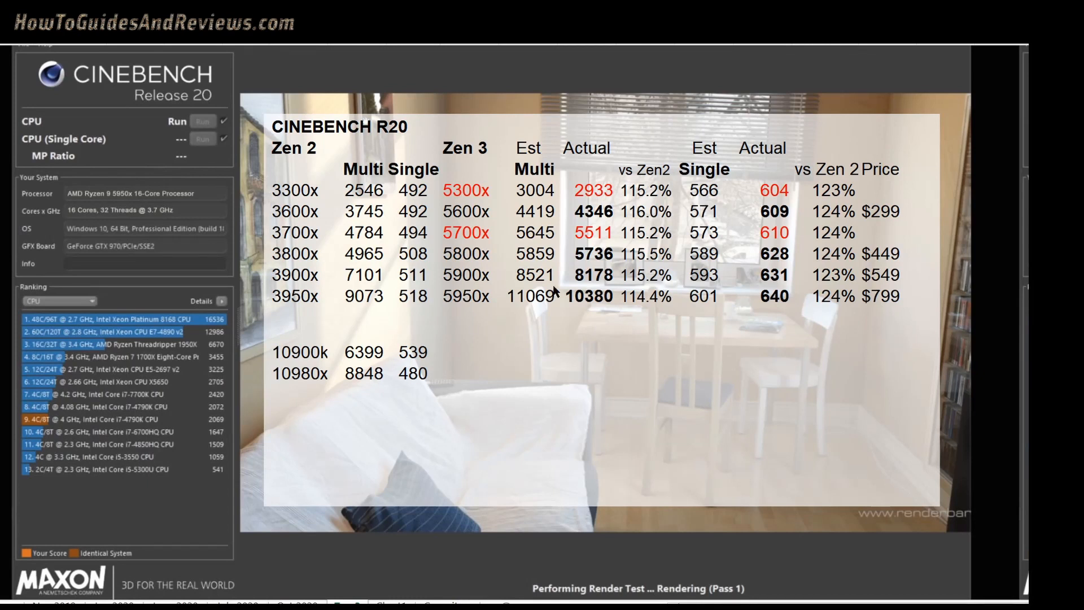
mouse_move(510, 217)
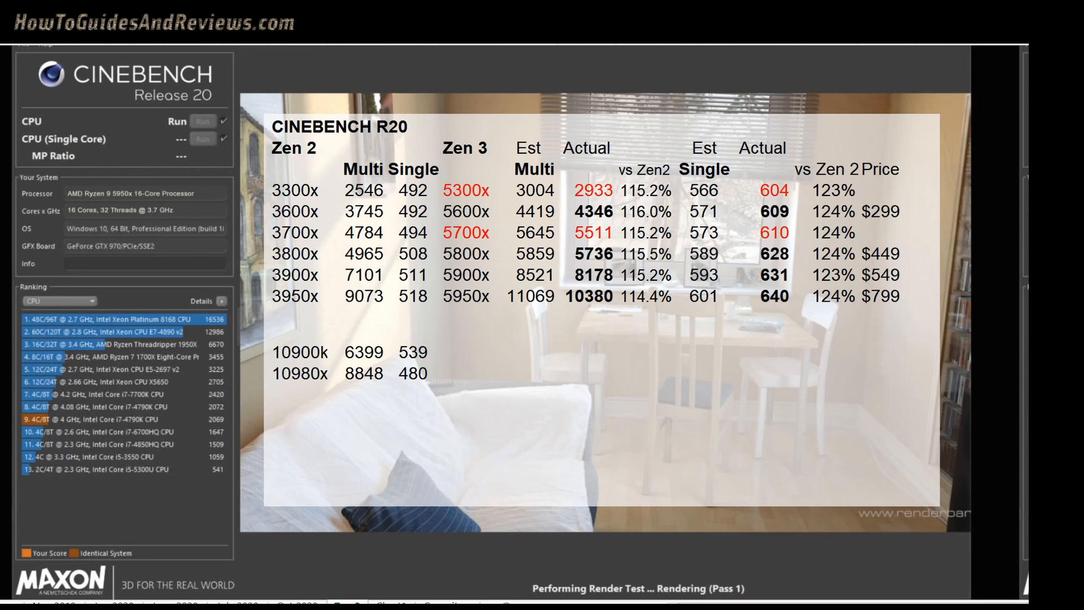
mouse_move(511, 181)
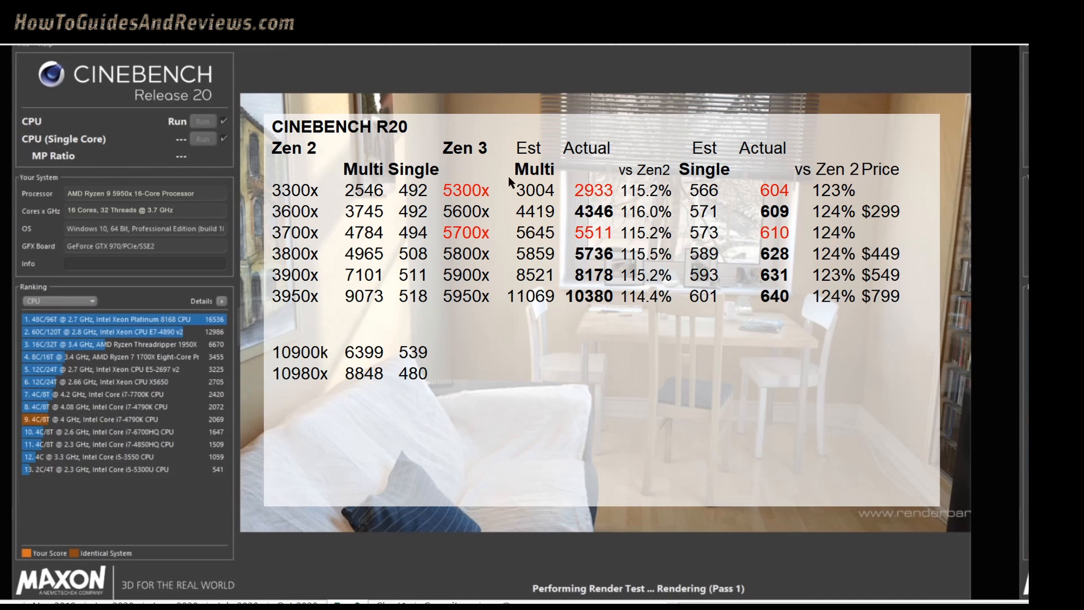
mouse_move(669, 182)
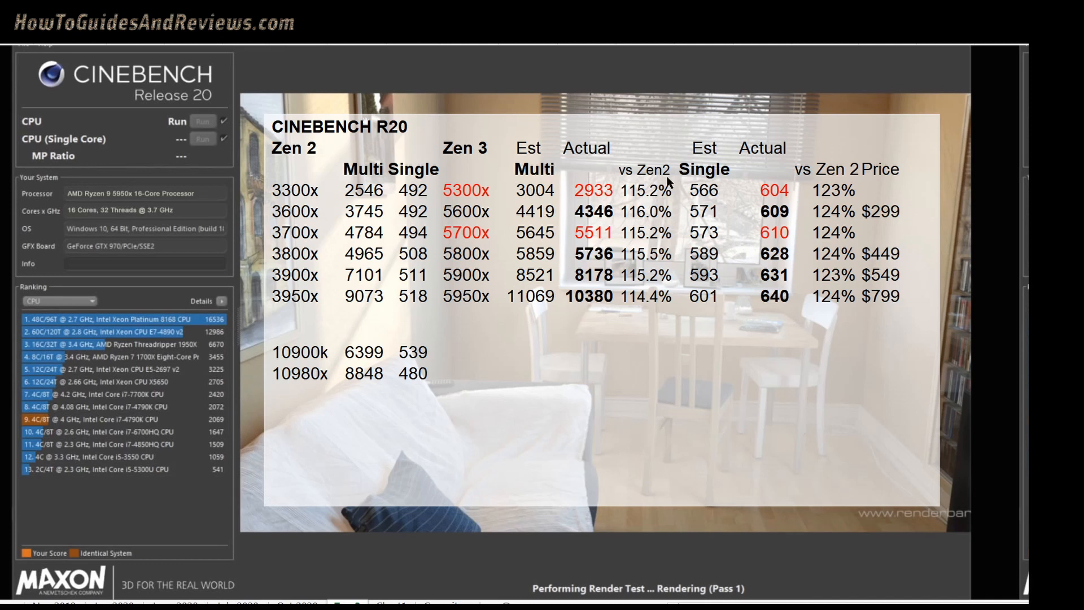
mouse_move(333, 336)
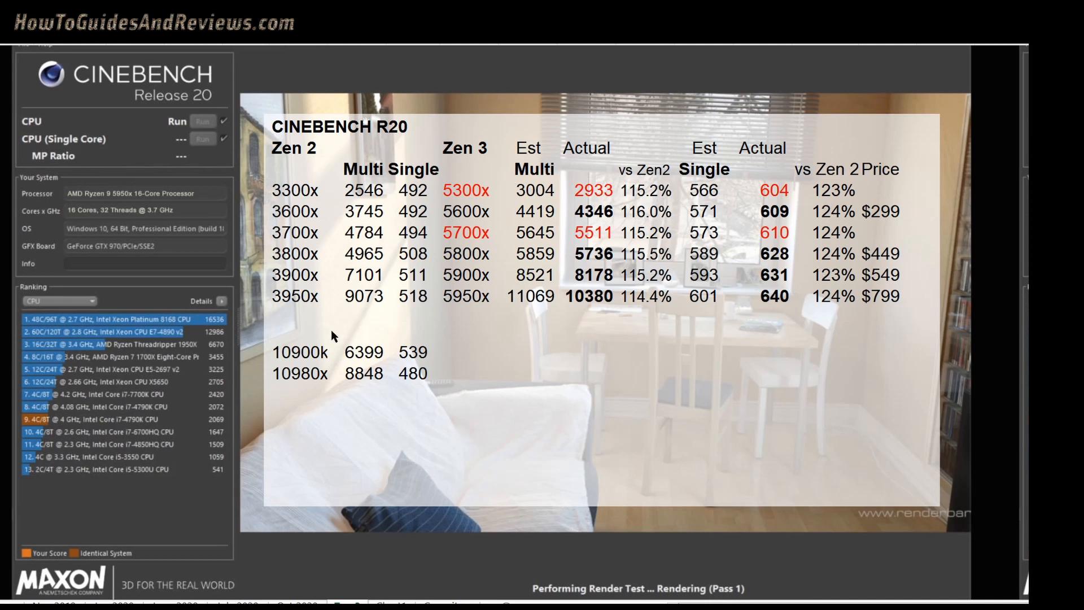
mouse_move(754, 361)
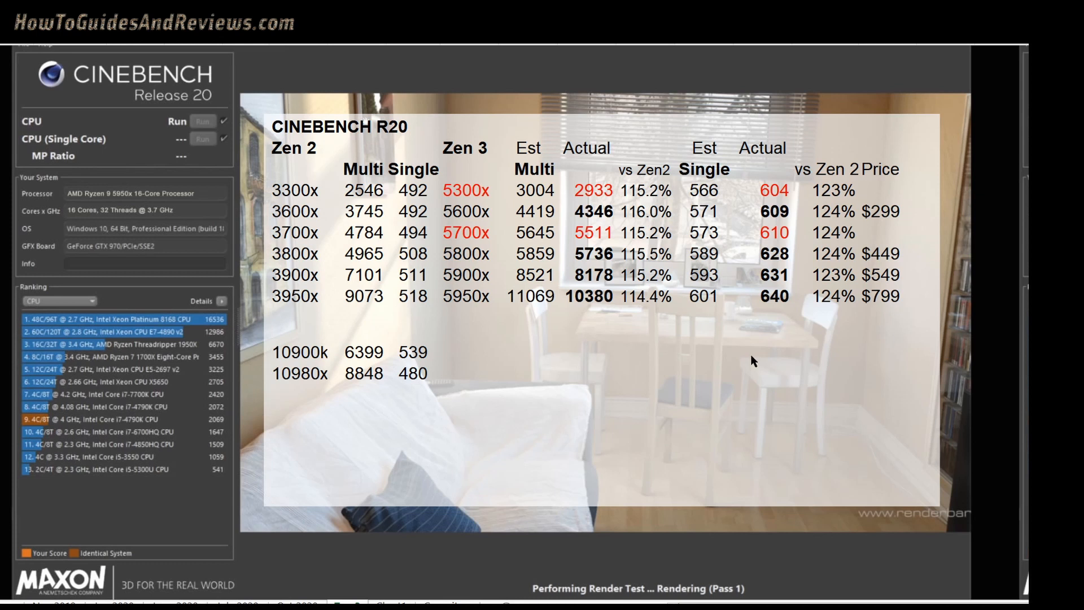
mouse_move(773, 292)
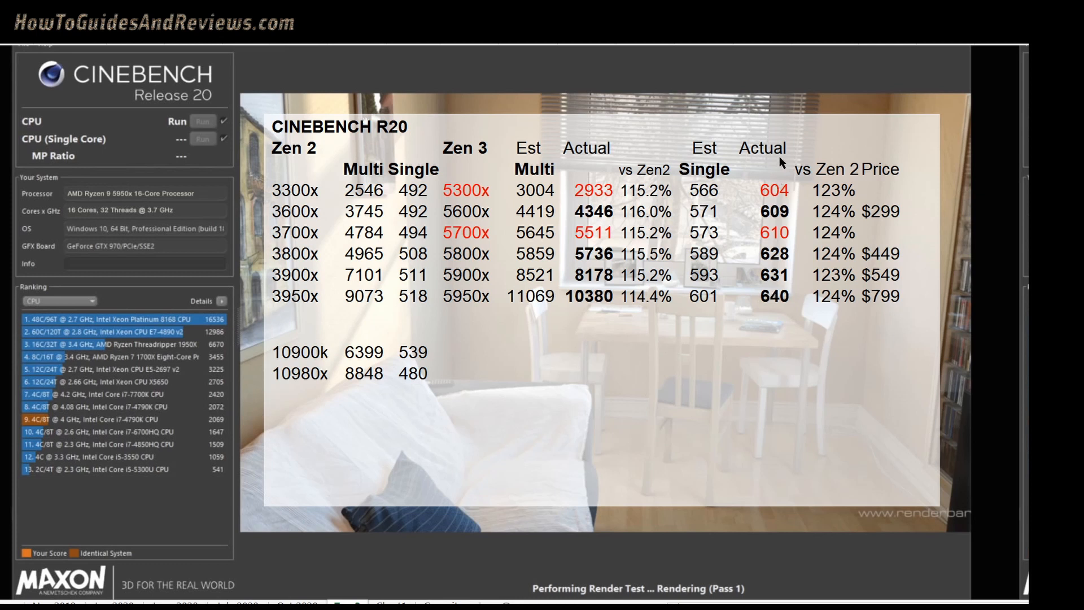
mouse_move(776, 310)
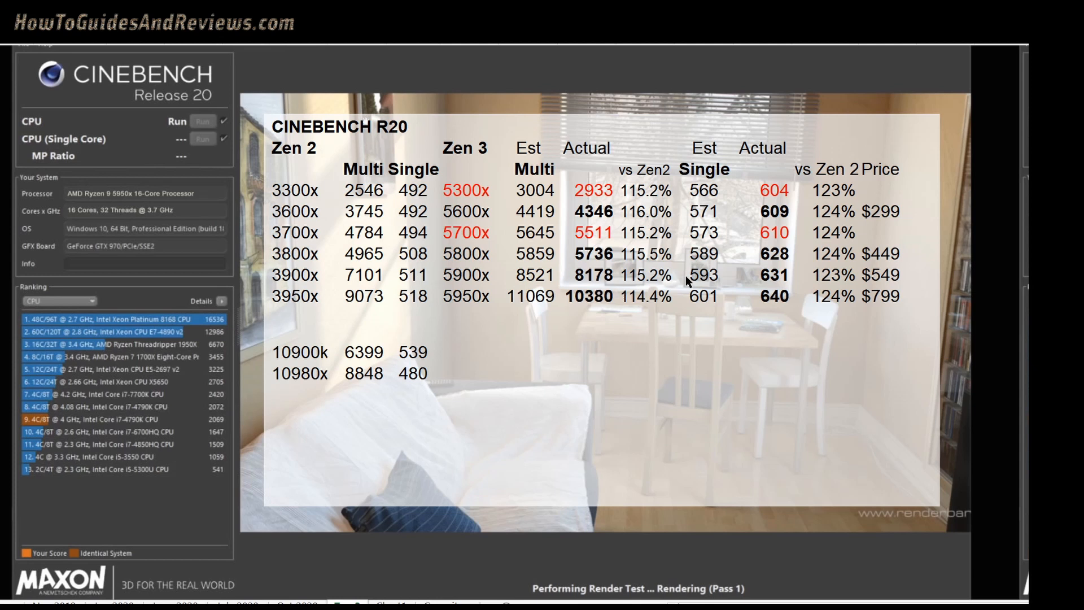
mouse_move(727, 284)
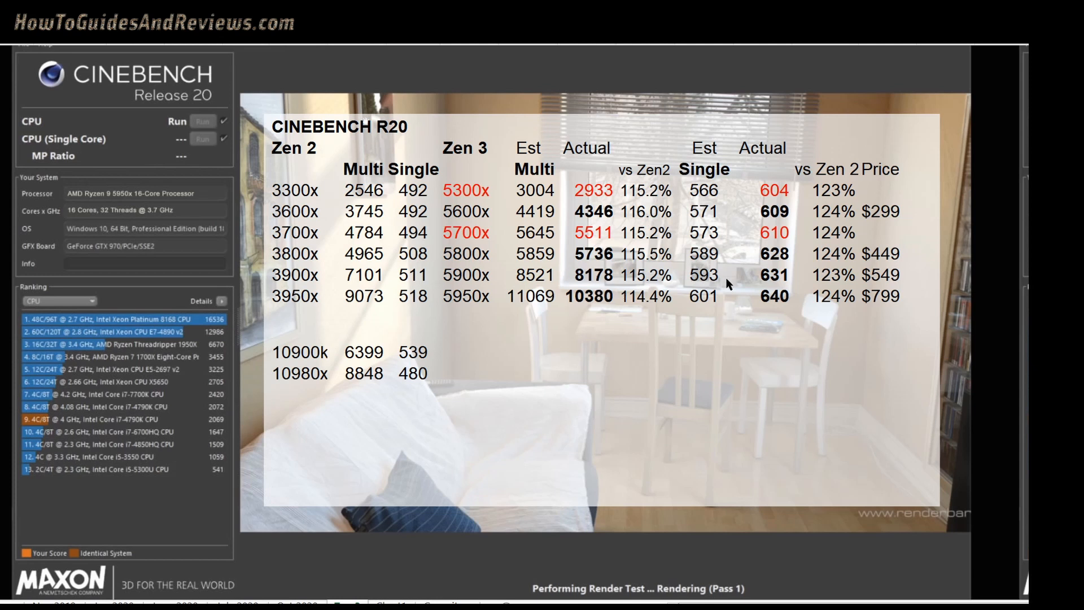
mouse_move(794, 284)
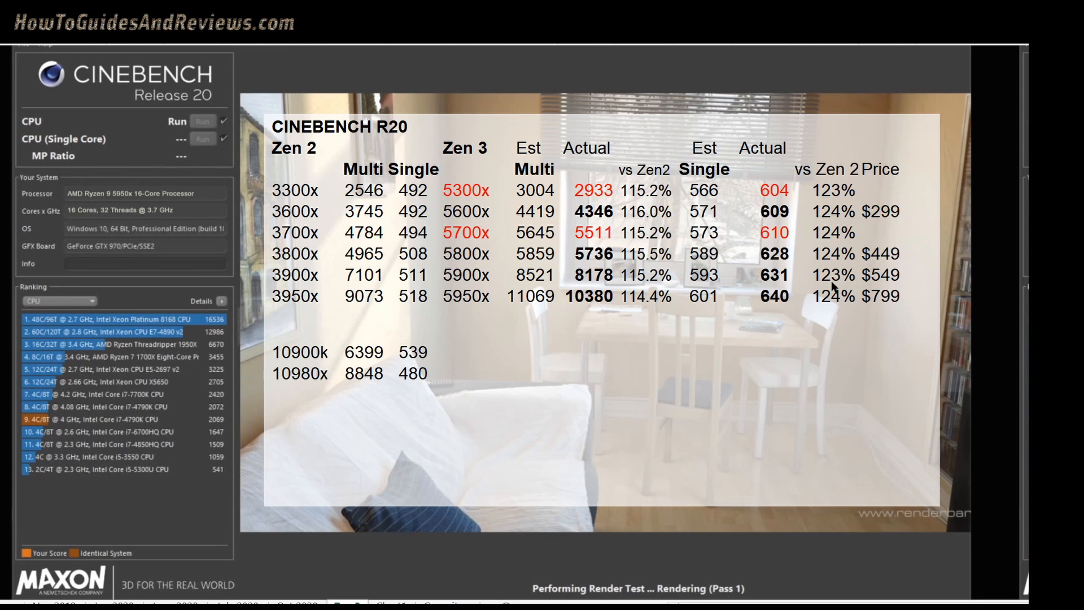
mouse_move(911, 156)
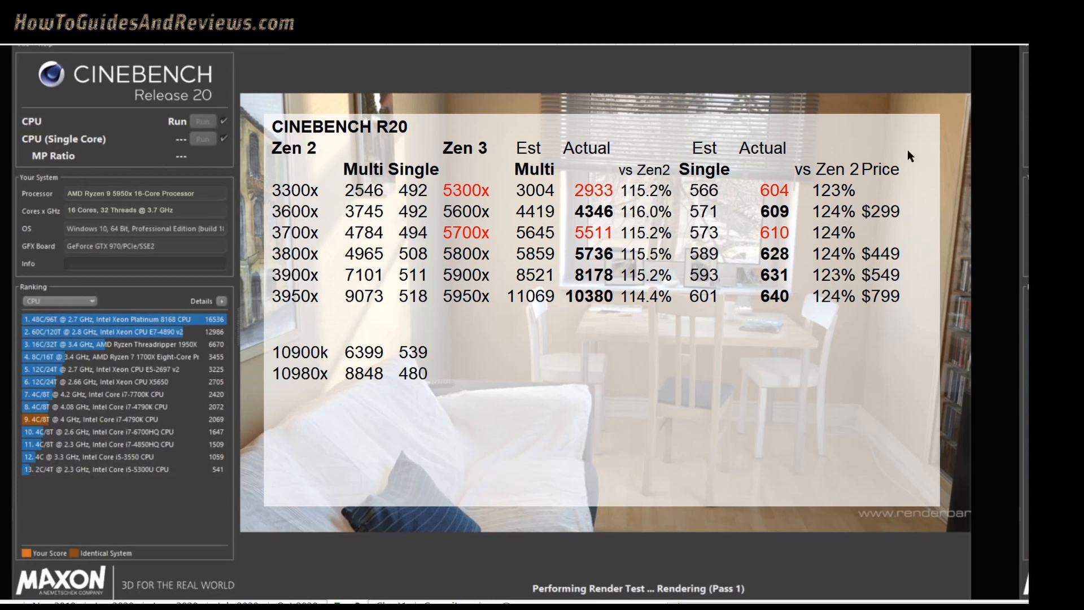
mouse_move(791, 241)
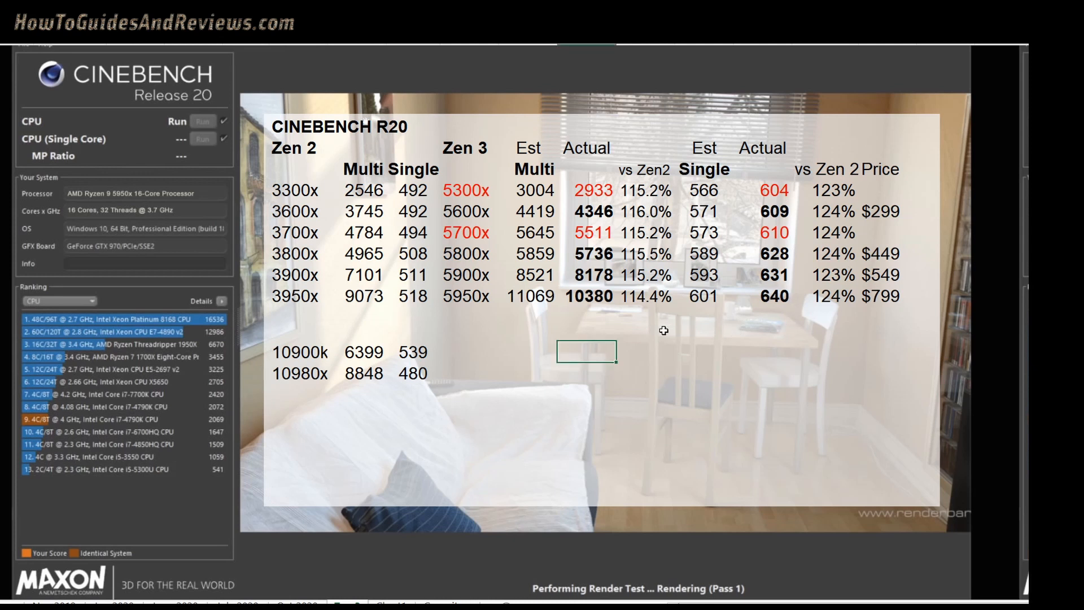
Step: Make the 5600x and 5900x model names in the Zen 3 column bold
click(704, 295)
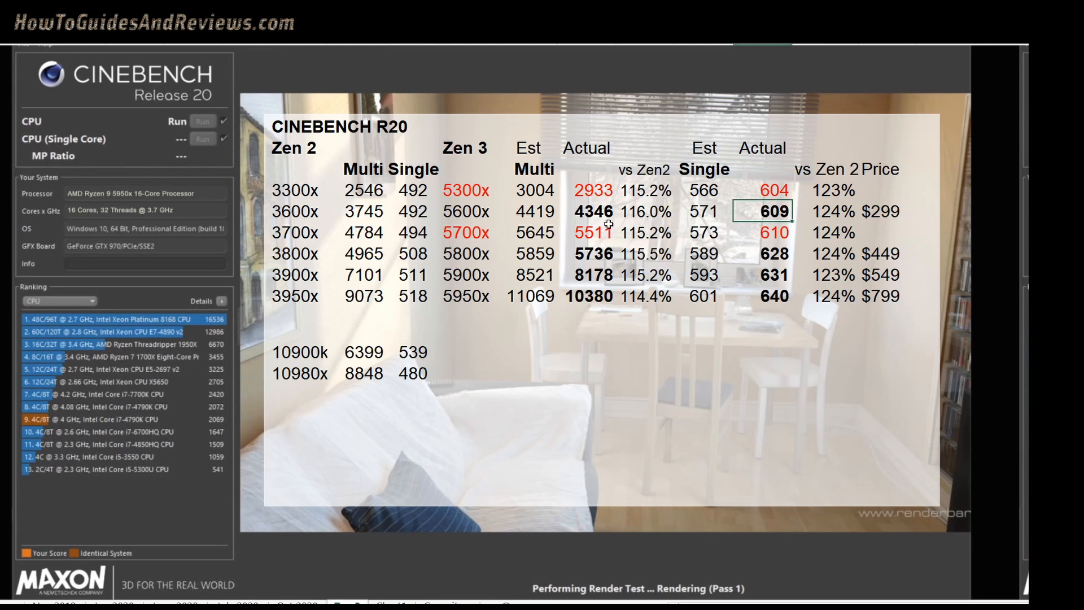
mouse_move(795, 225)
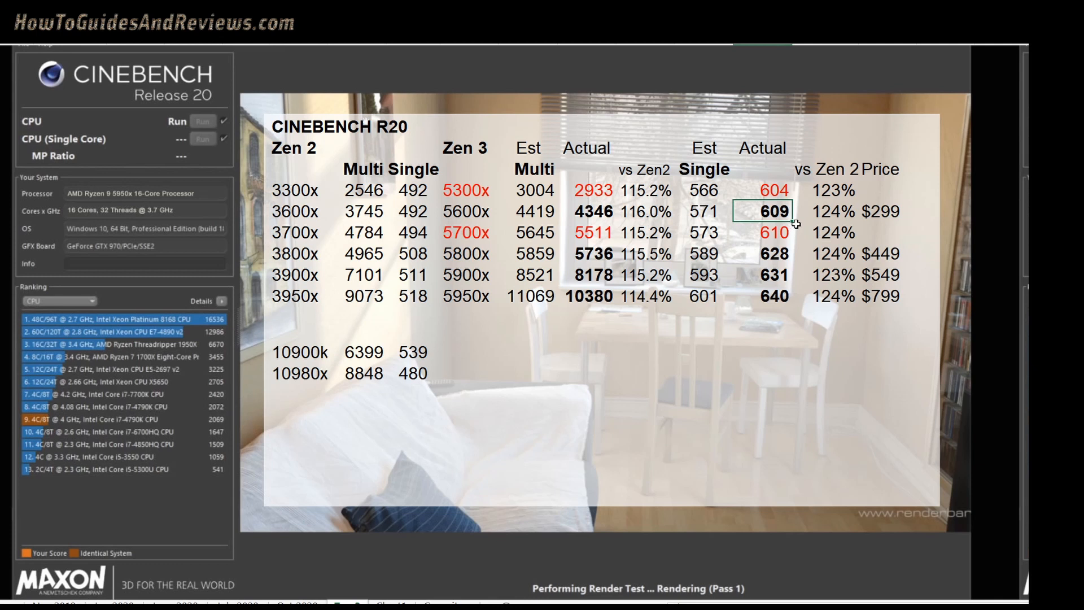
mouse_move(420, 351)
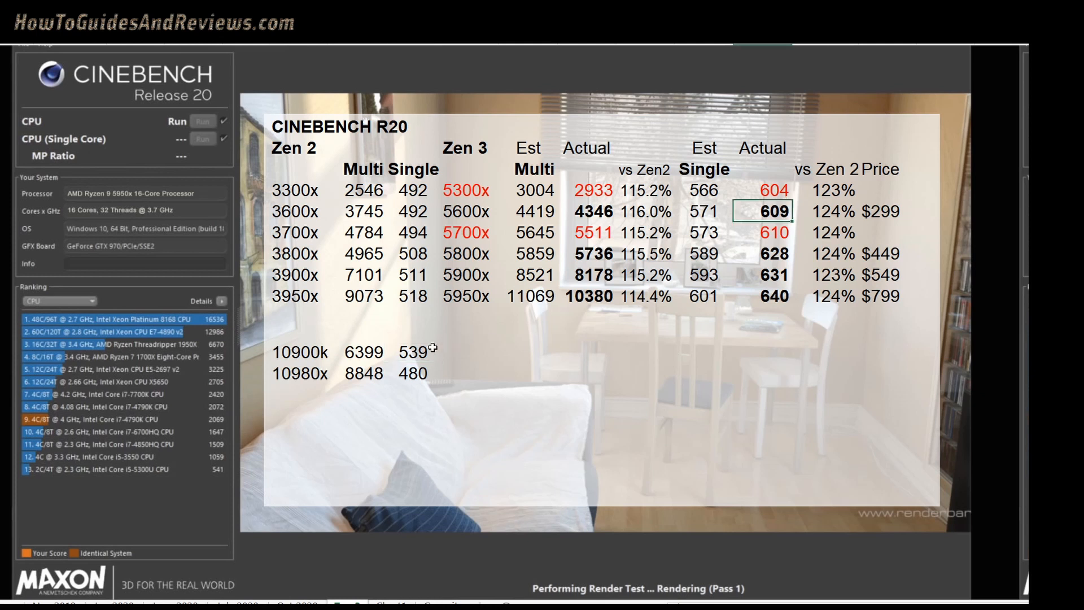
click(413, 352)
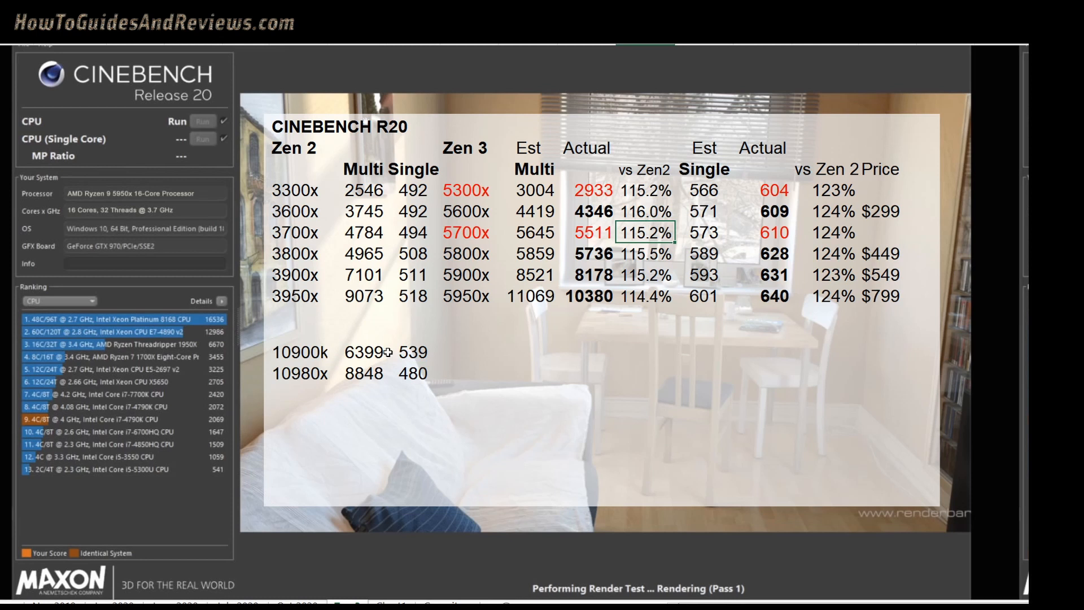
mouse_move(356, 141)
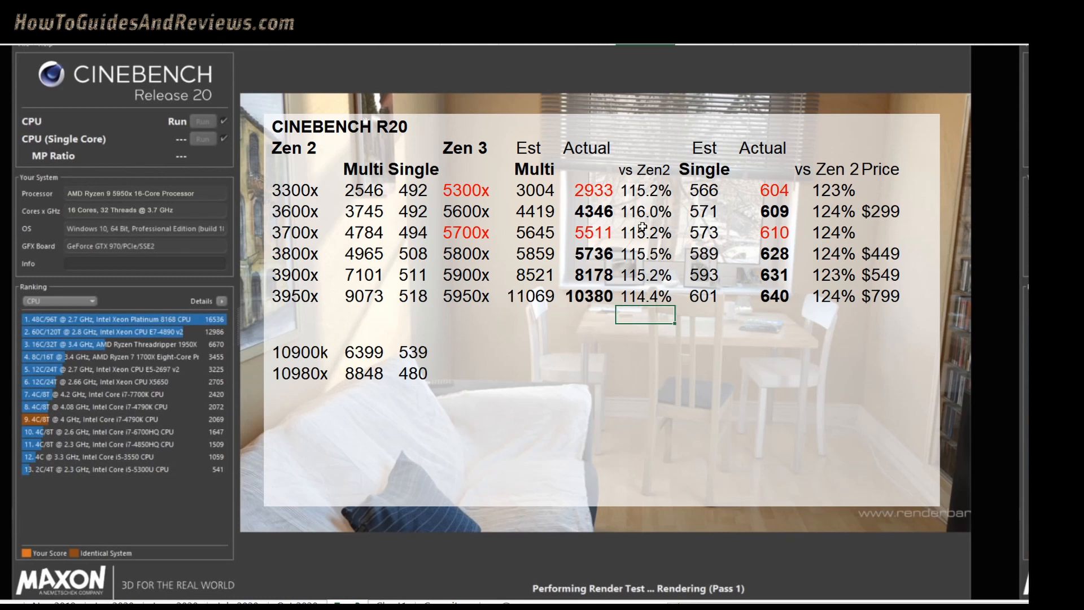
mouse_move(626, 260)
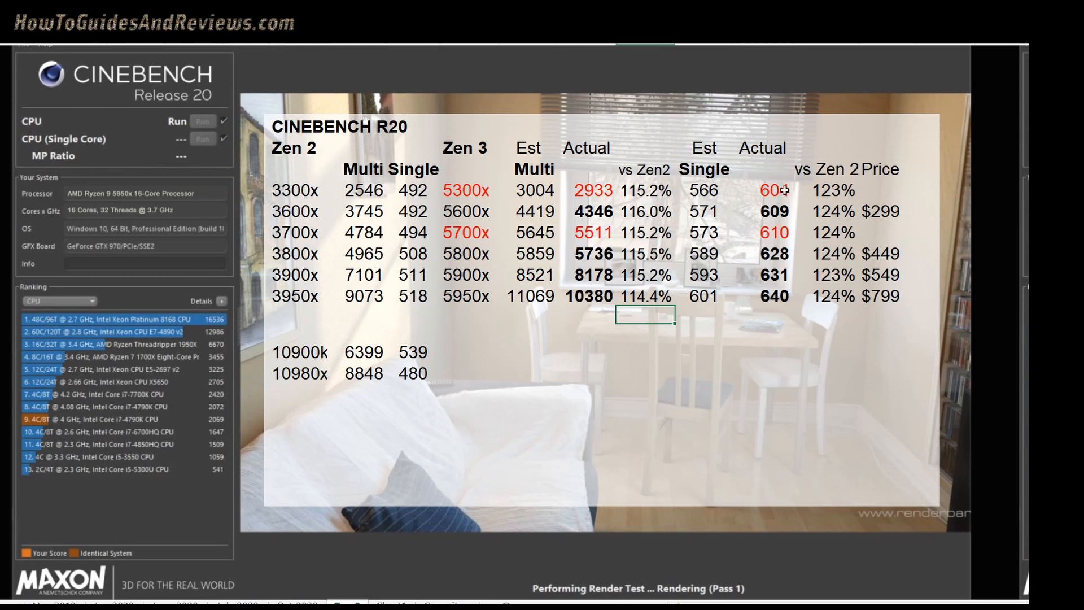
mouse_move(697, 289)
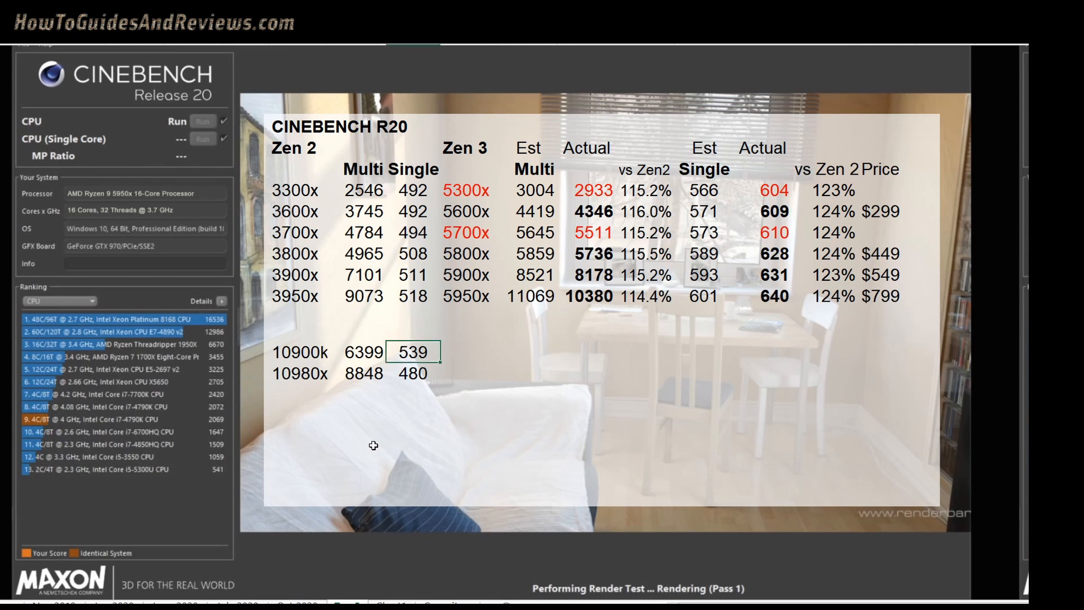
mouse_move(594, 348)
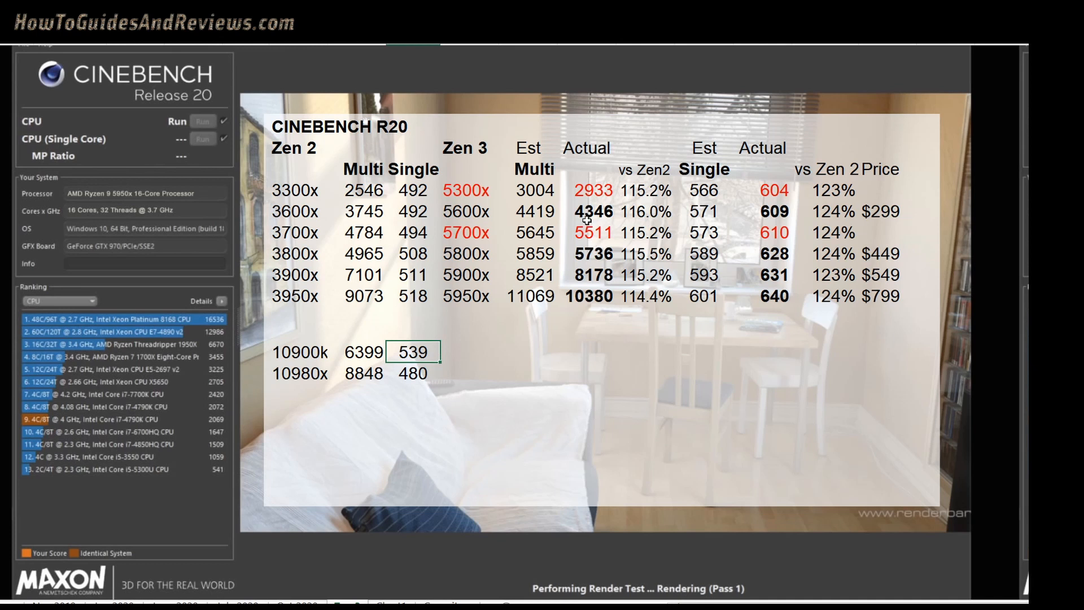
click(352, 352)
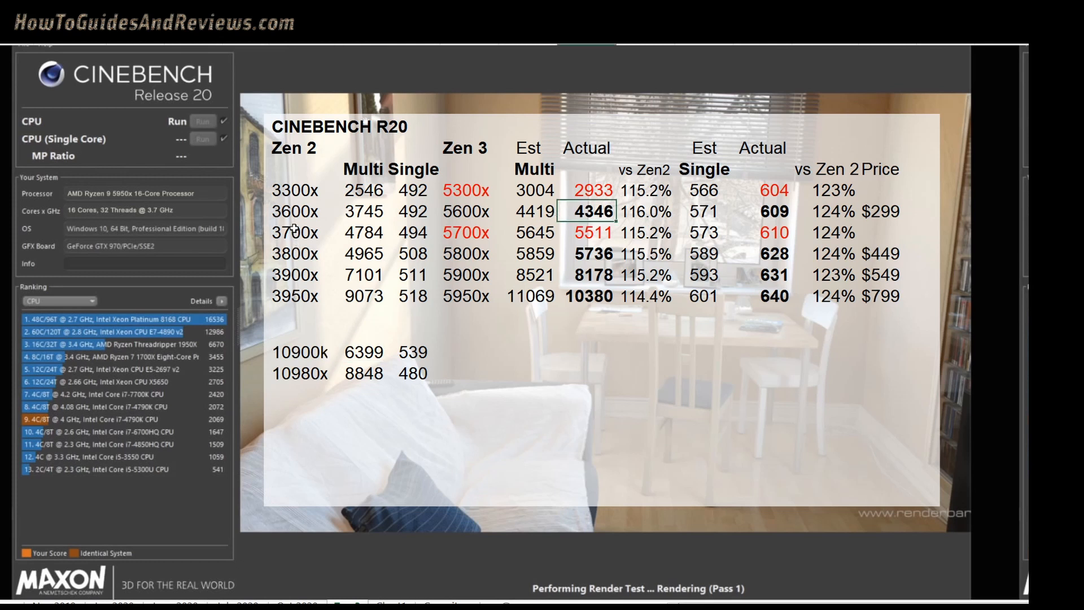
mouse_move(685, 213)
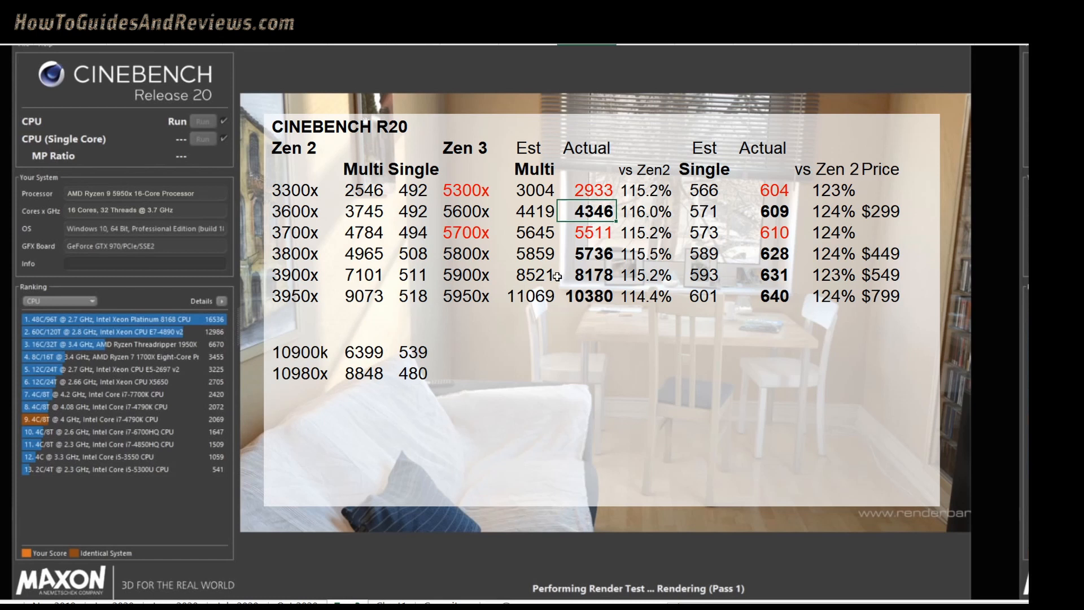
mouse_move(608, 238)
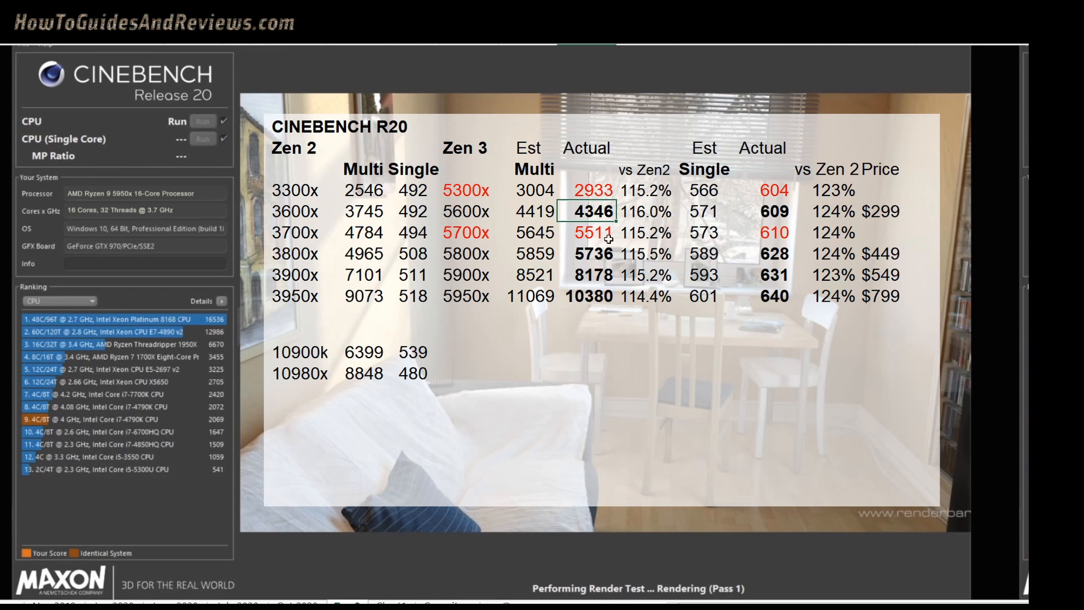
mouse_move(655, 372)
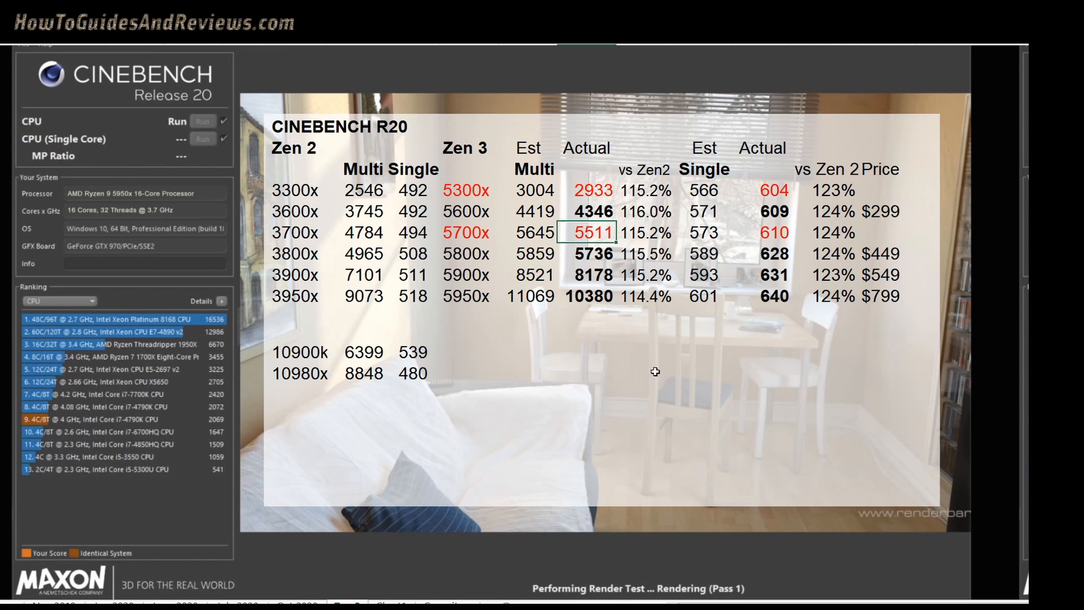
mouse_move(655, 379)
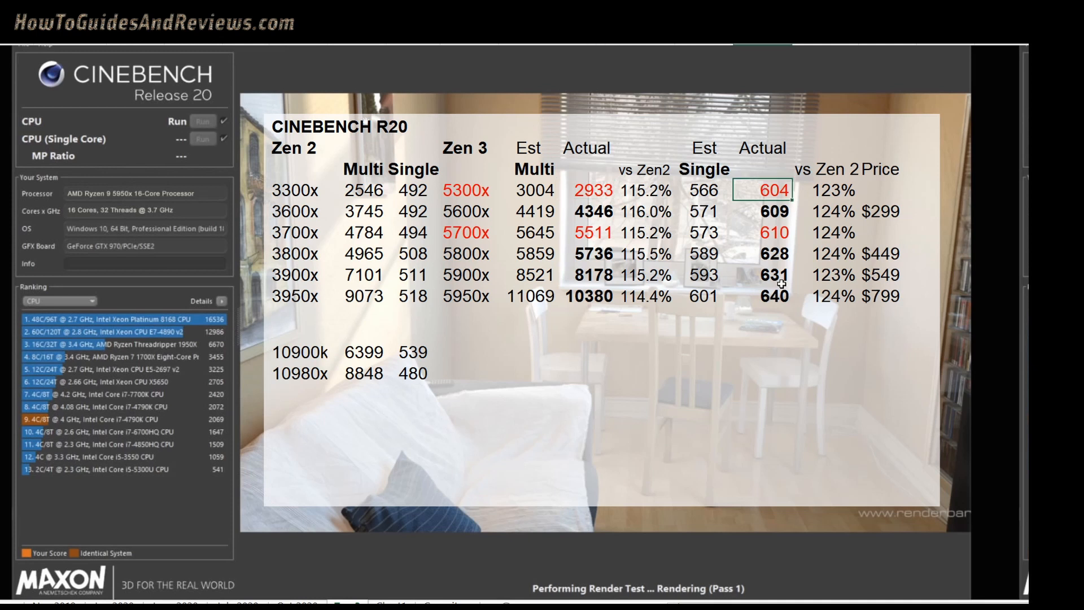
mouse_move(597, 215)
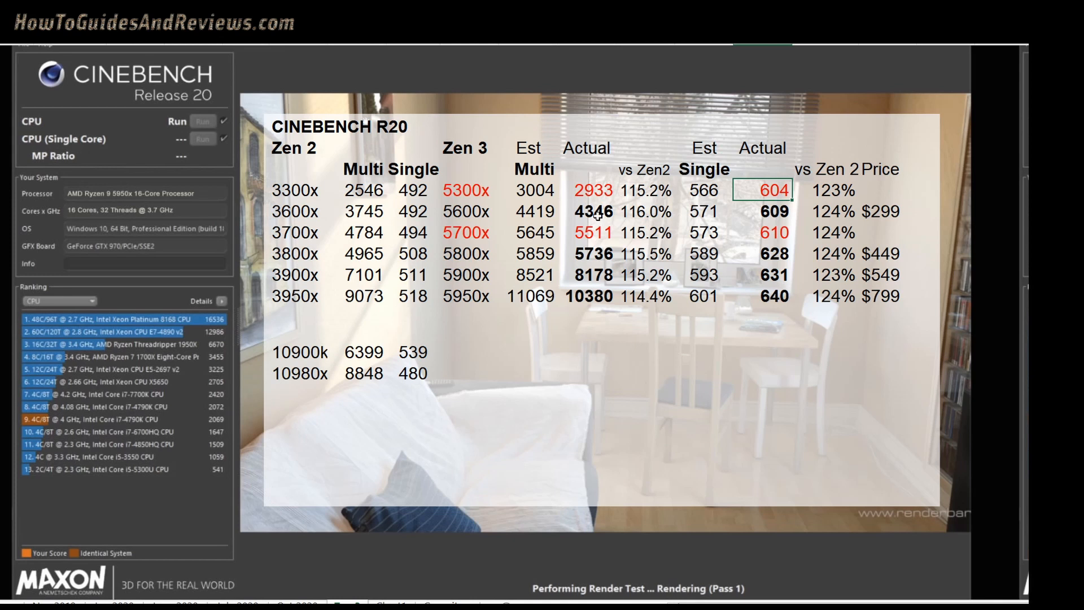
mouse_move(785, 226)
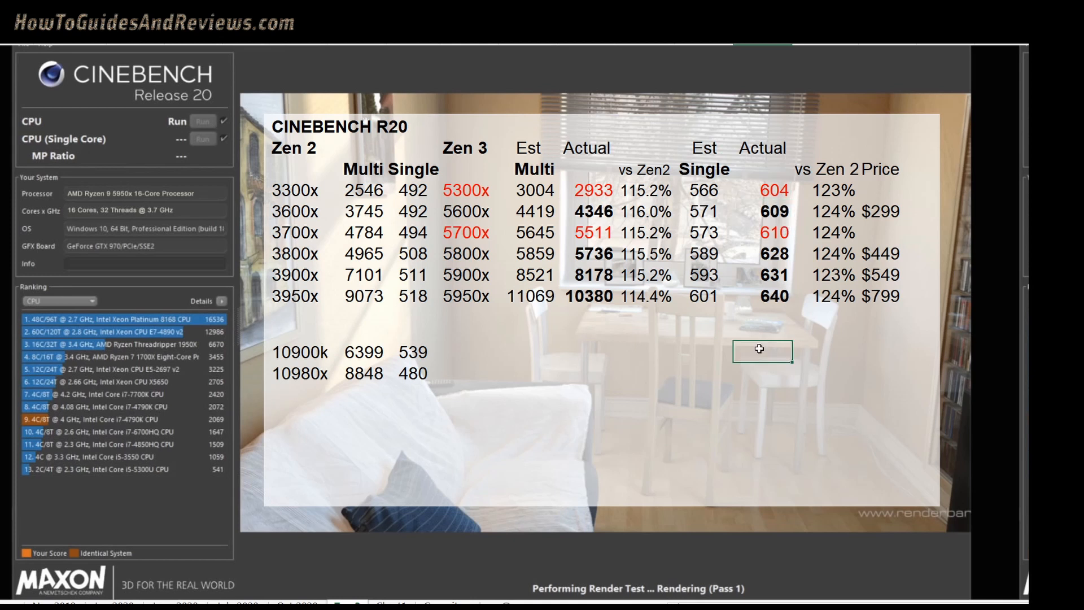
mouse_move(307, 266)
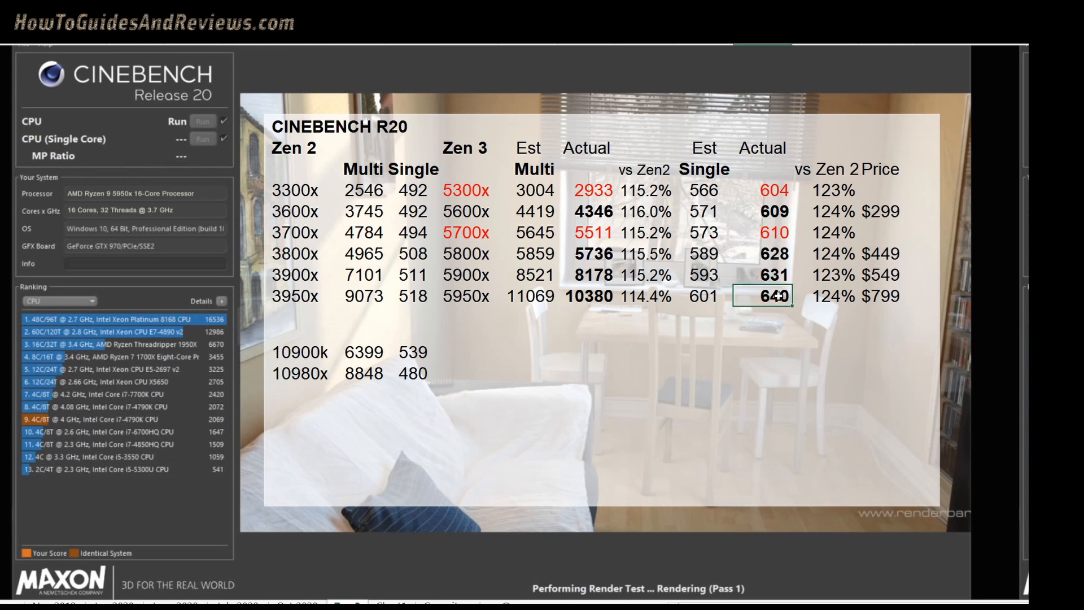
mouse_move(785, 201)
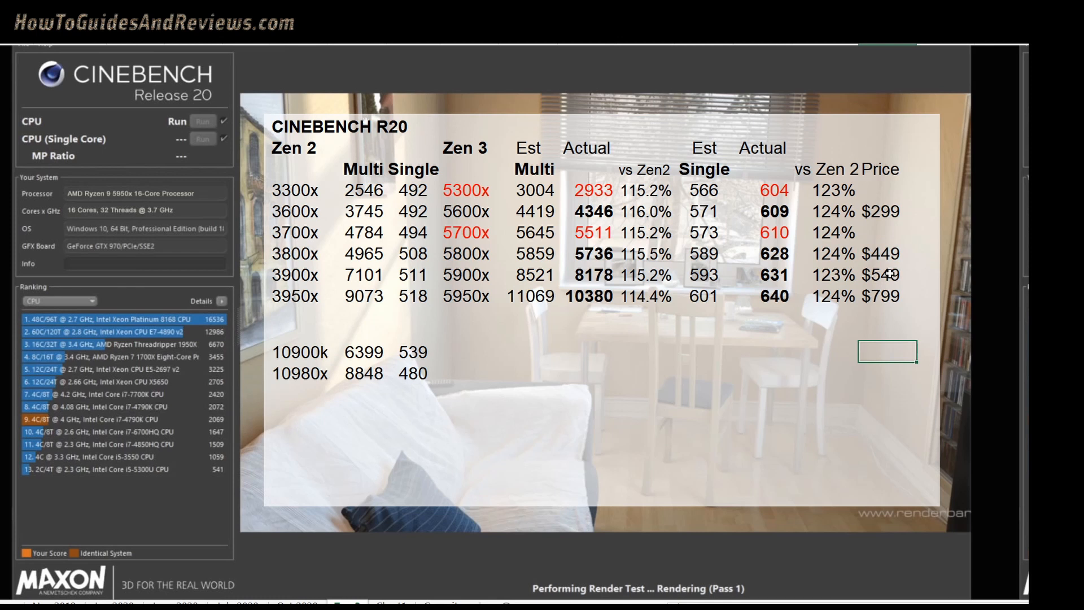
mouse_move(909, 191)
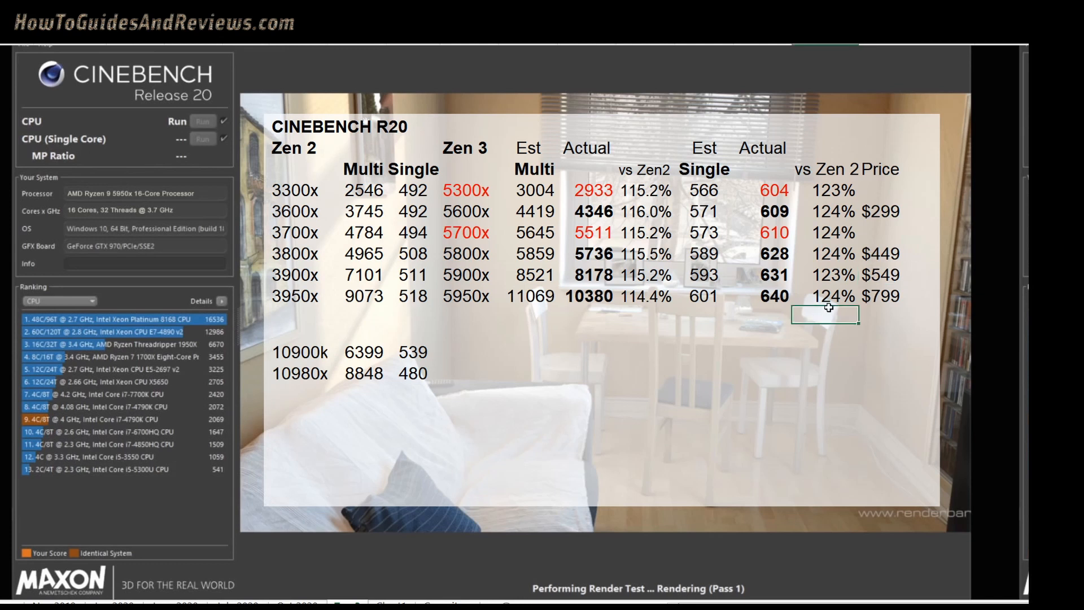
mouse_move(547, 332)
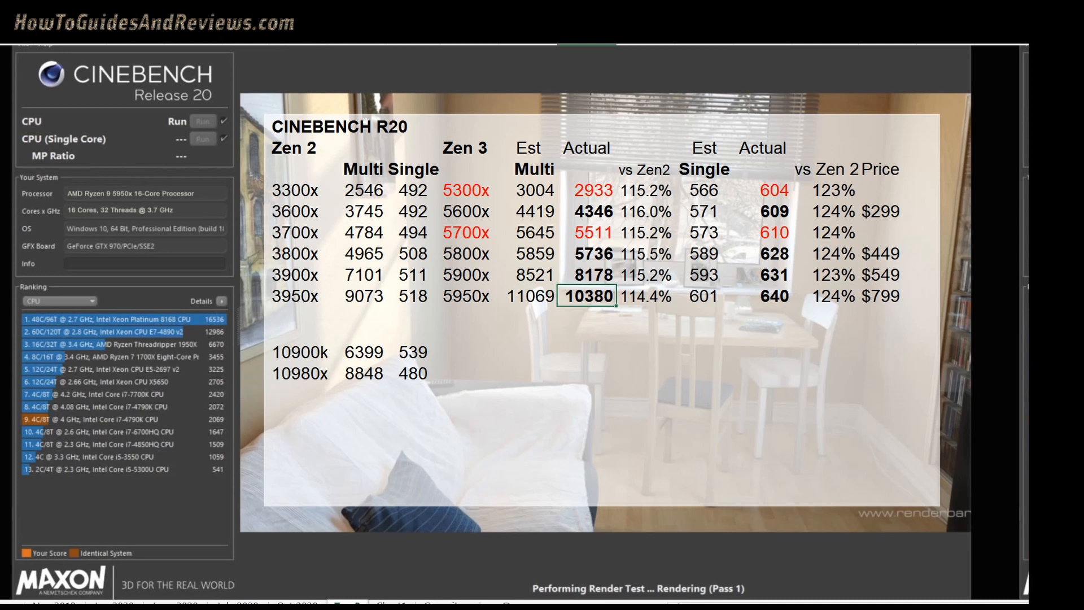
mouse_move(327, 387)
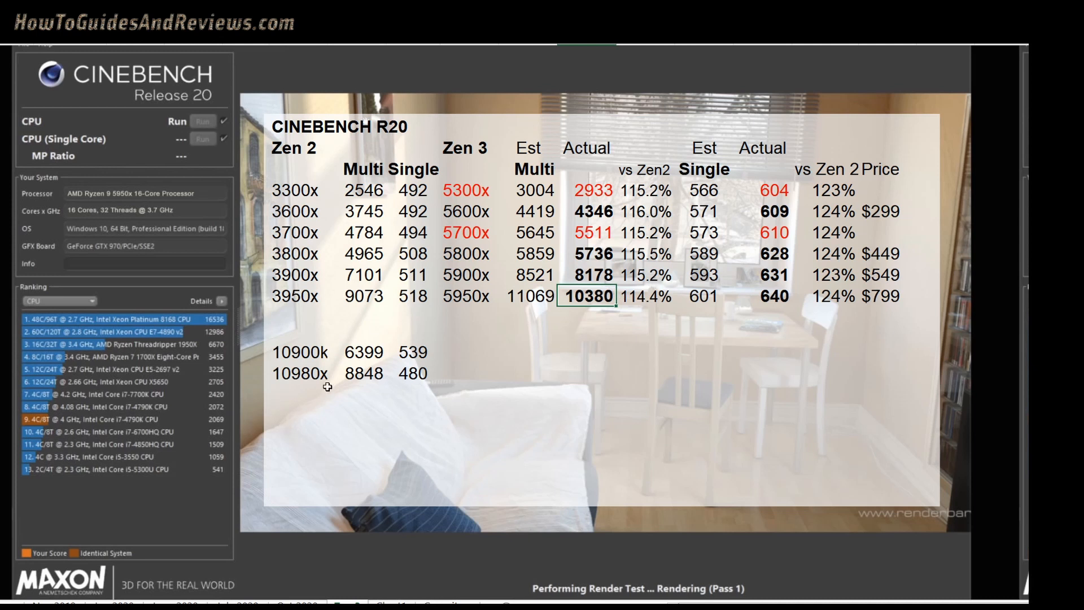
mouse_move(303, 394)
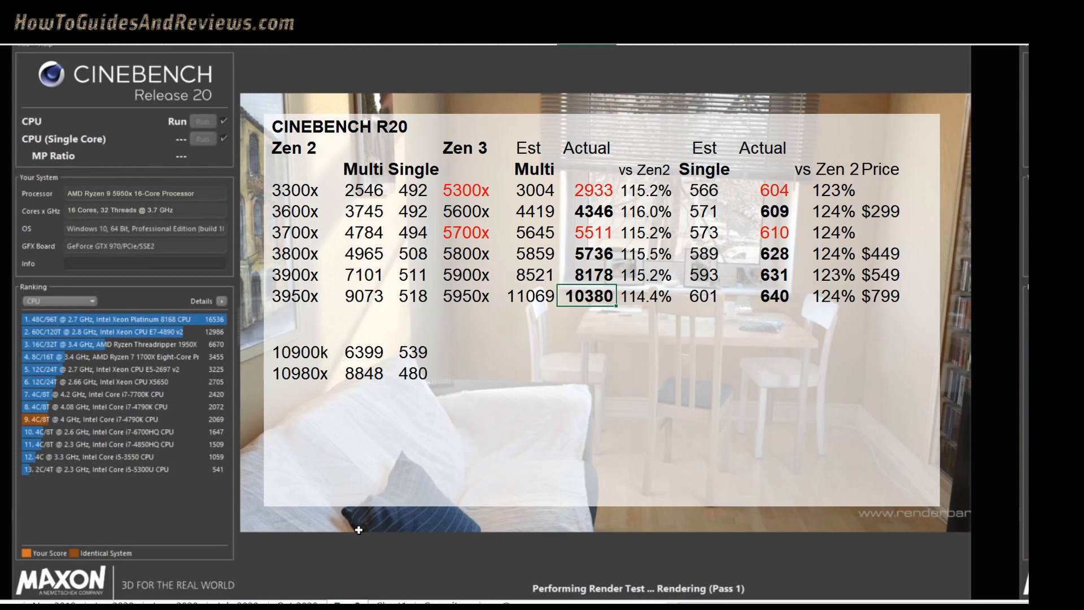
mouse_move(505, 306)
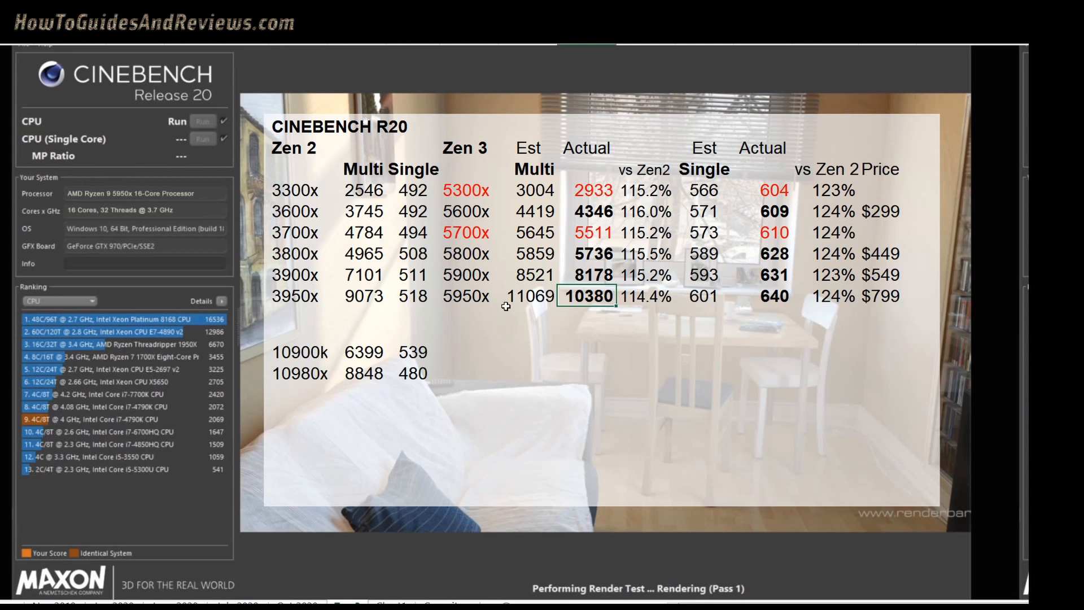
mouse_move(564, 263)
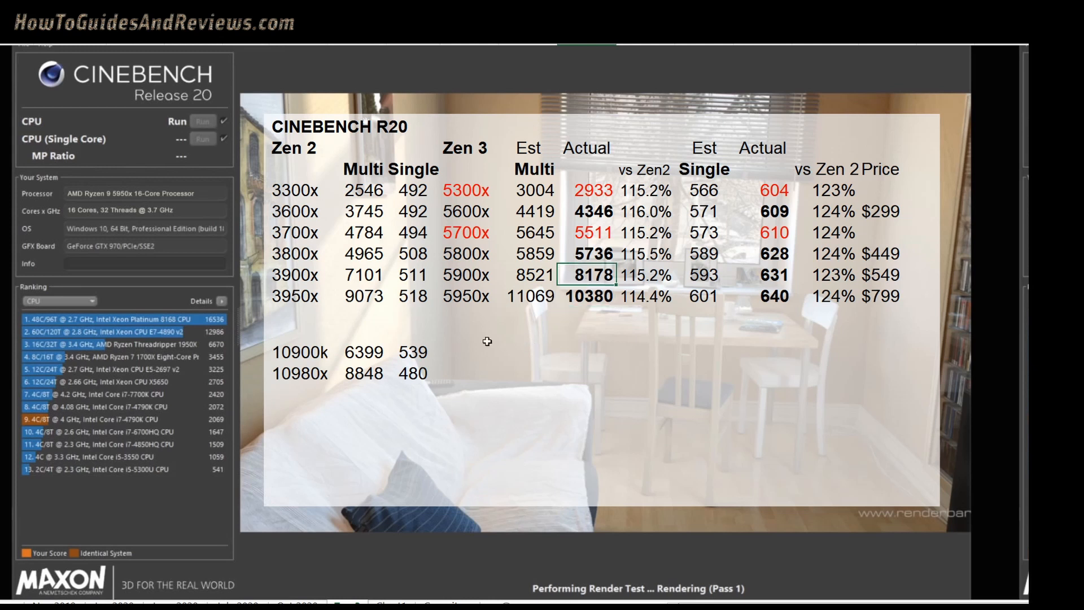
mouse_move(312, 369)
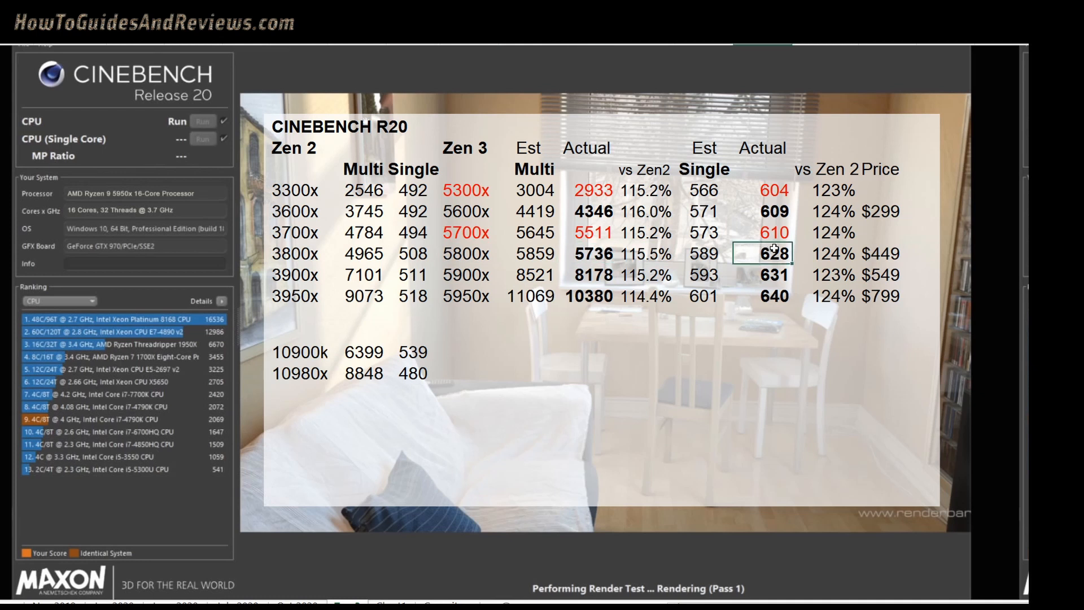
mouse_move(809, 185)
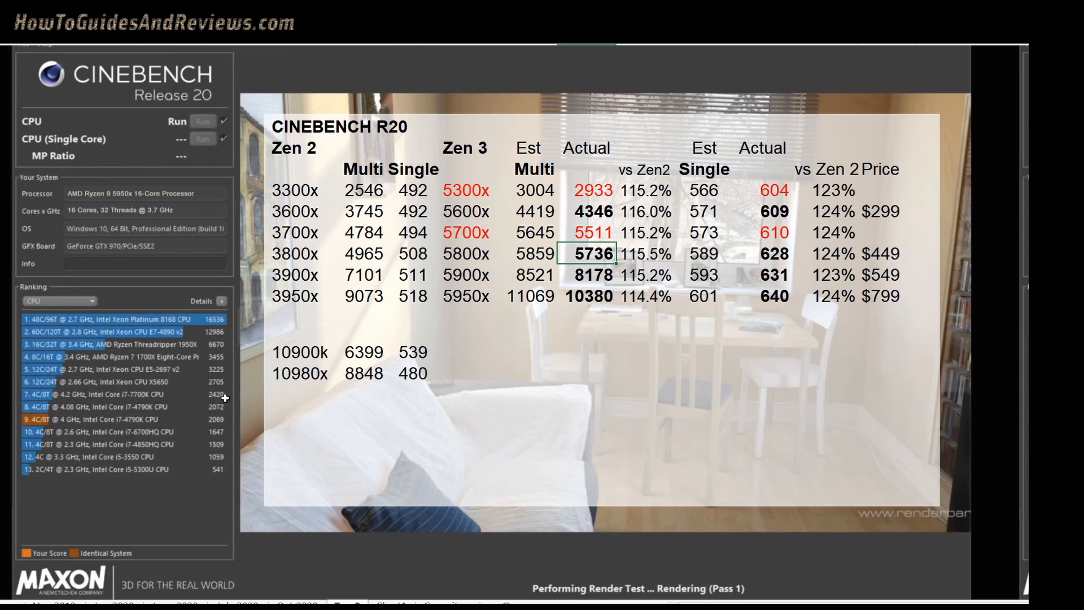
mouse_move(373, 356)
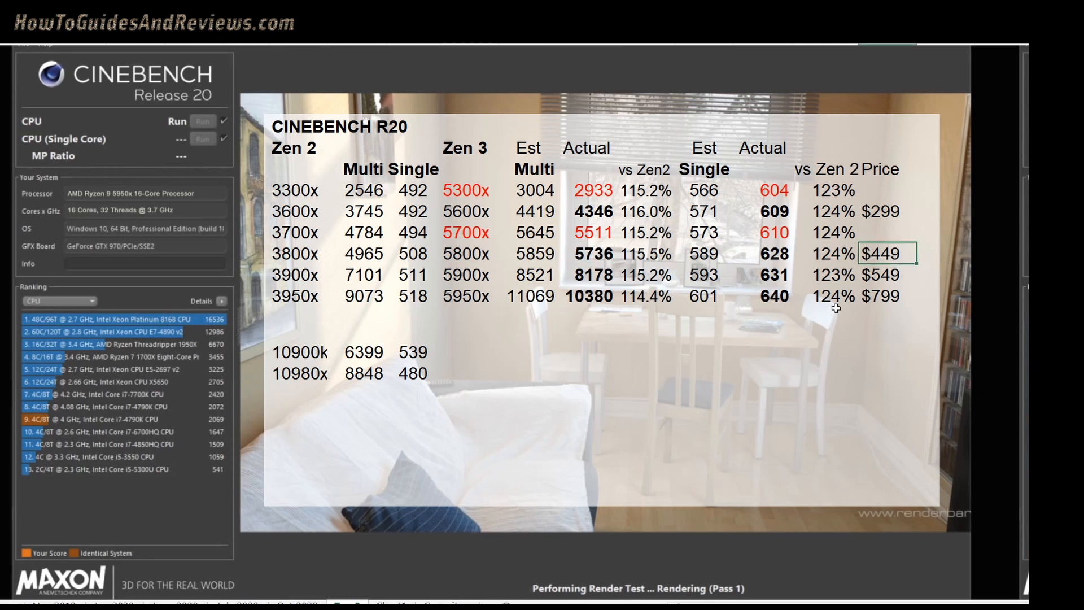
mouse_move(374, 361)
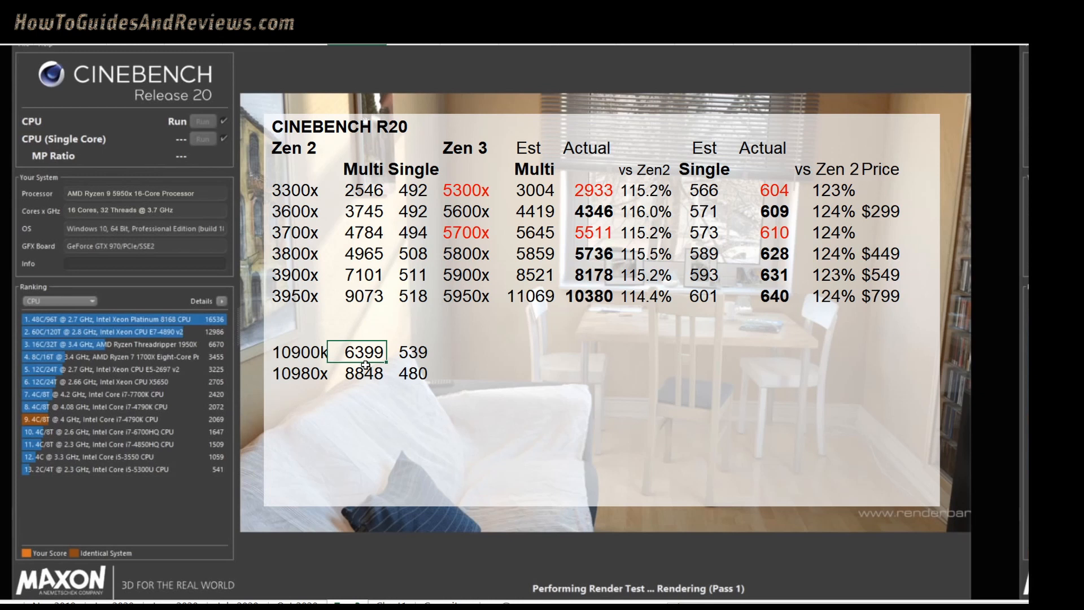
mouse_move(392, 394)
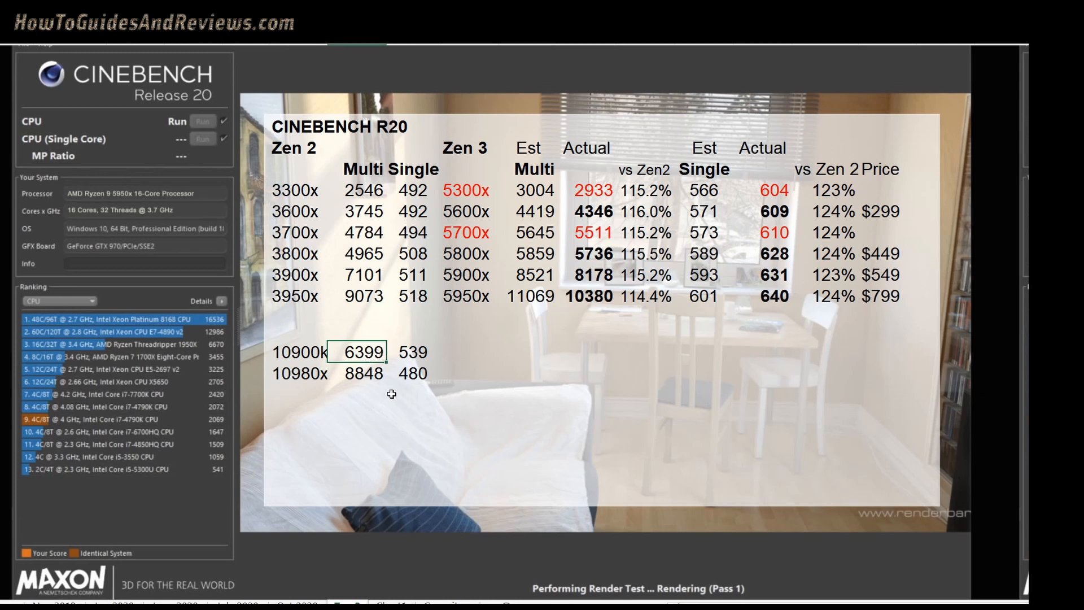
mouse_move(803, 280)
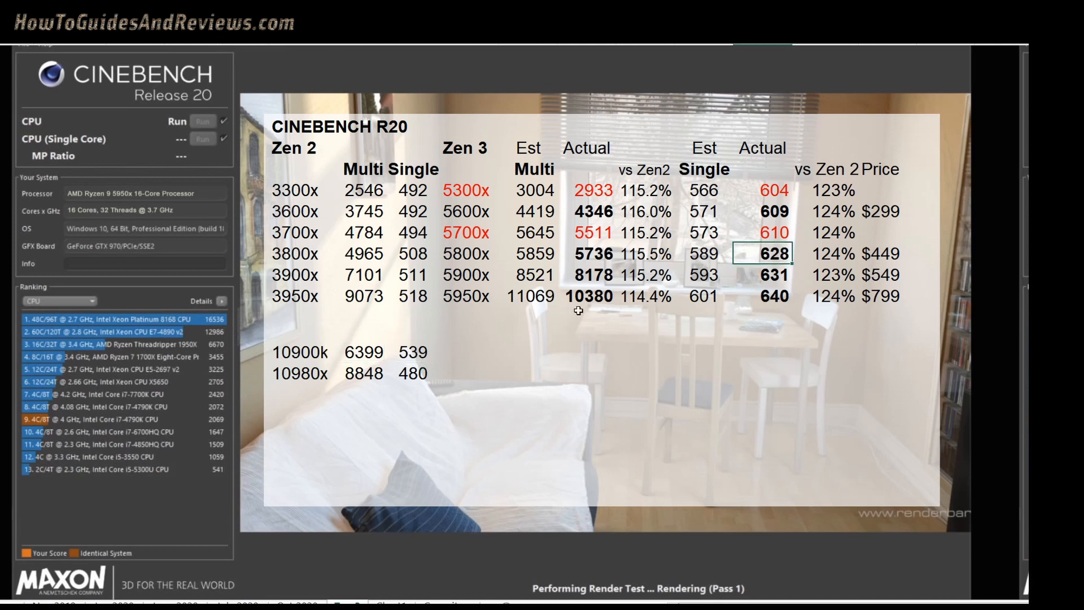
mouse_move(516, 364)
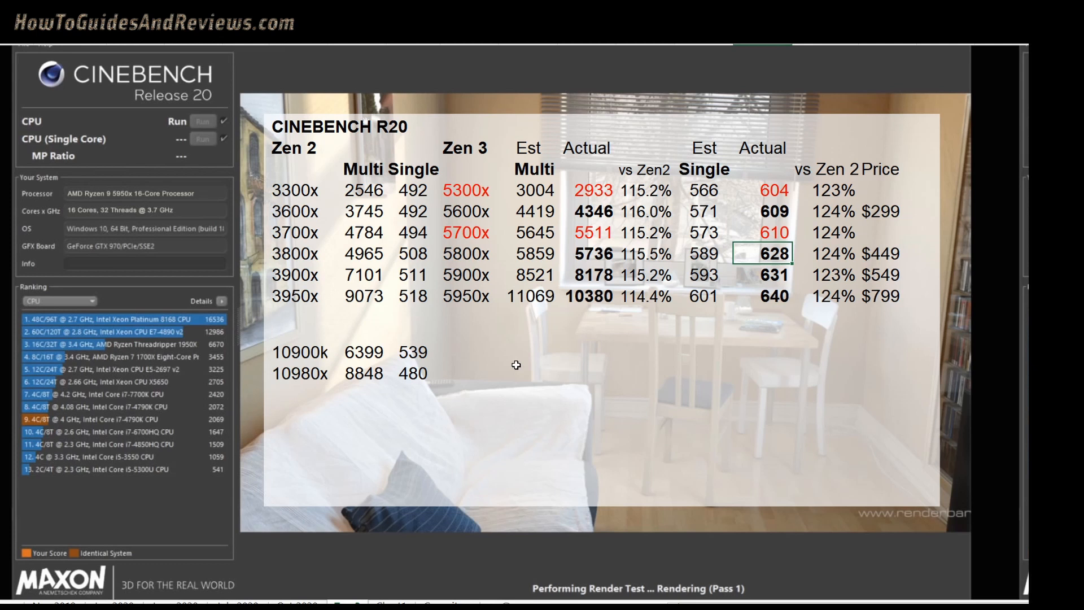
mouse_move(513, 129)
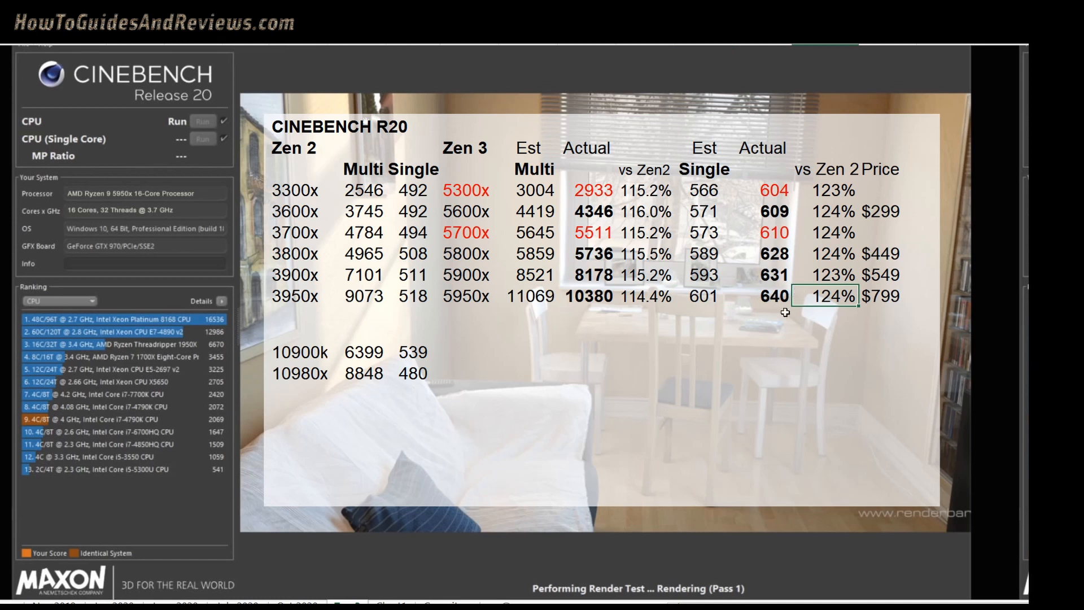
mouse_move(577, 350)
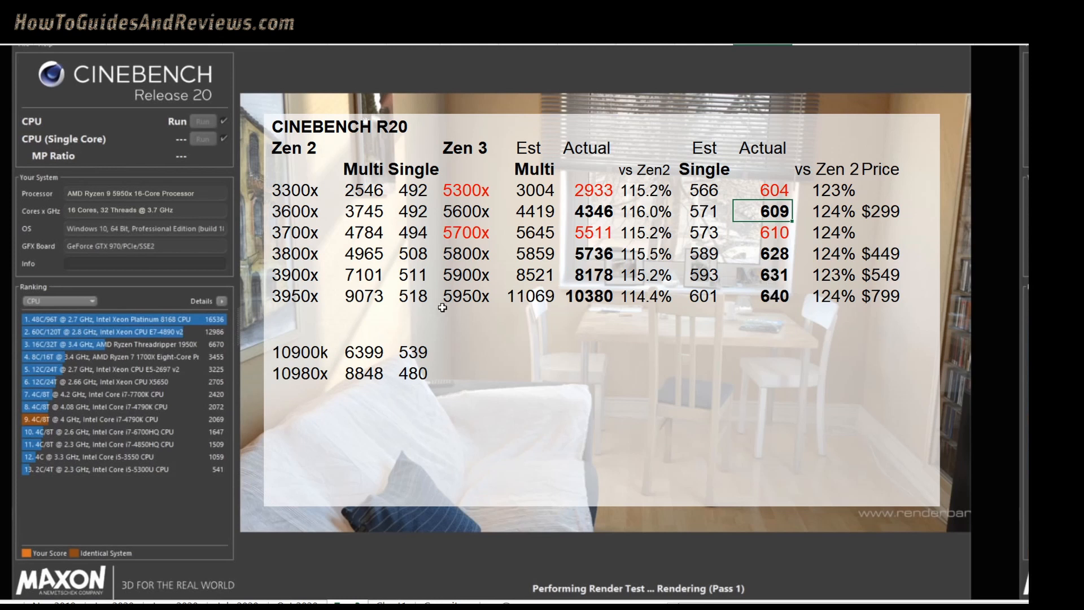
mouse_move(788, 293)
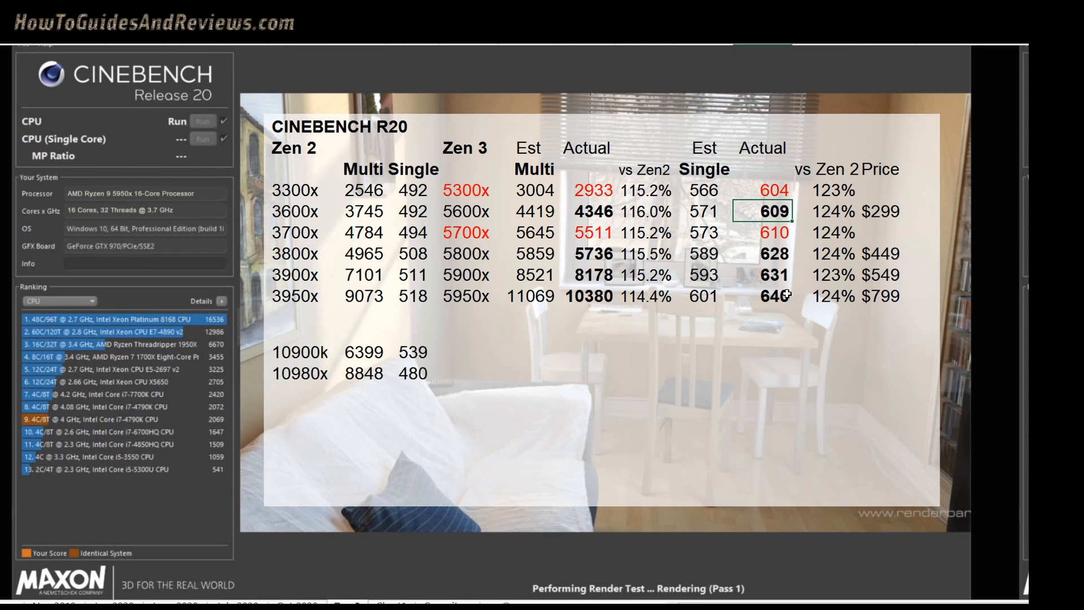
click(799, 244)
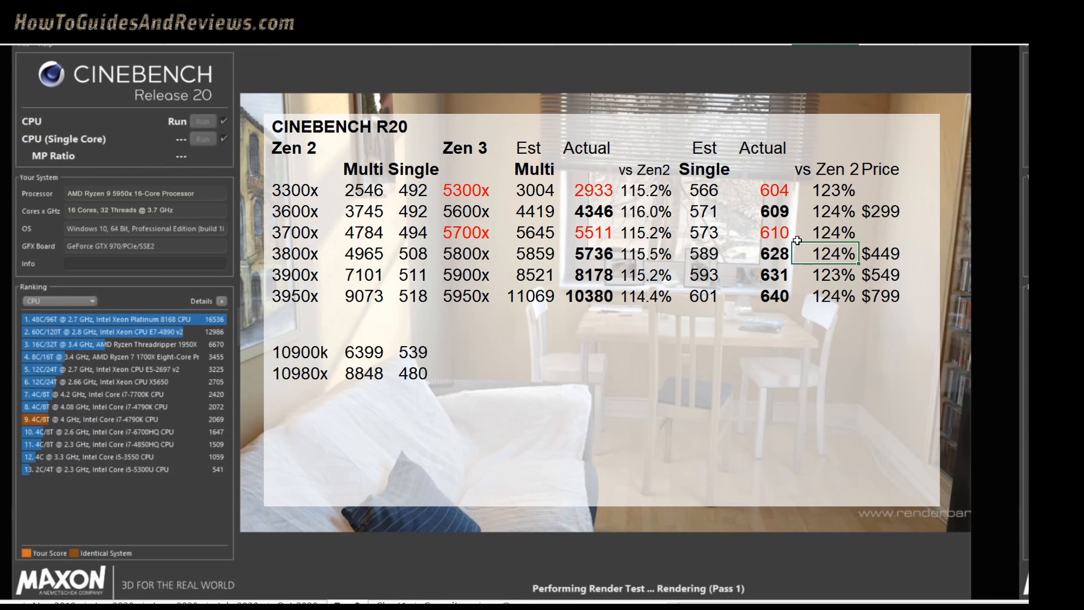
mouse_move(508, 280)
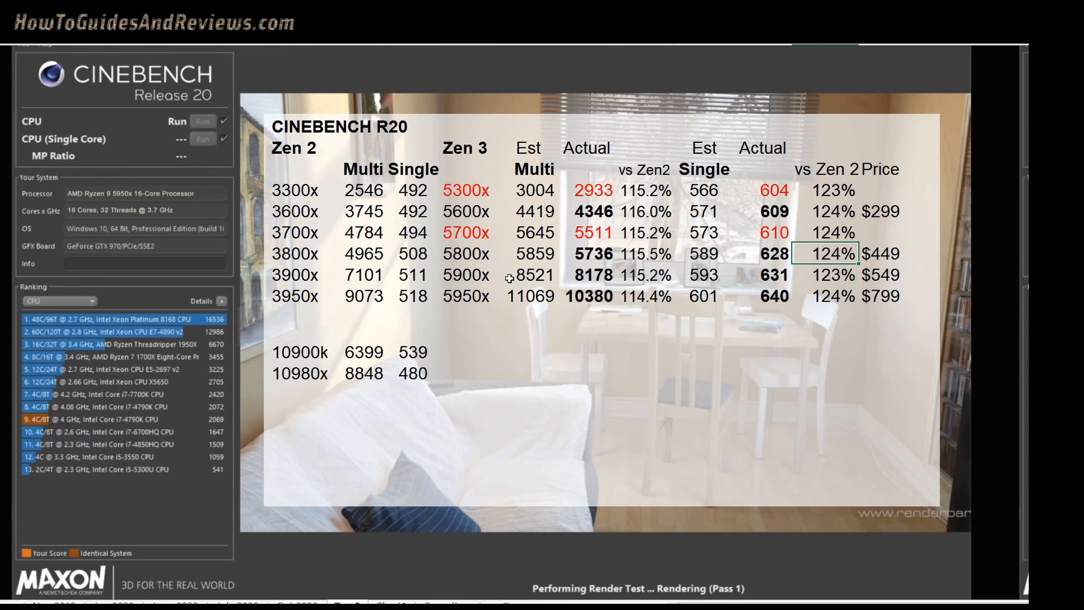
mouse_move(838, 269)
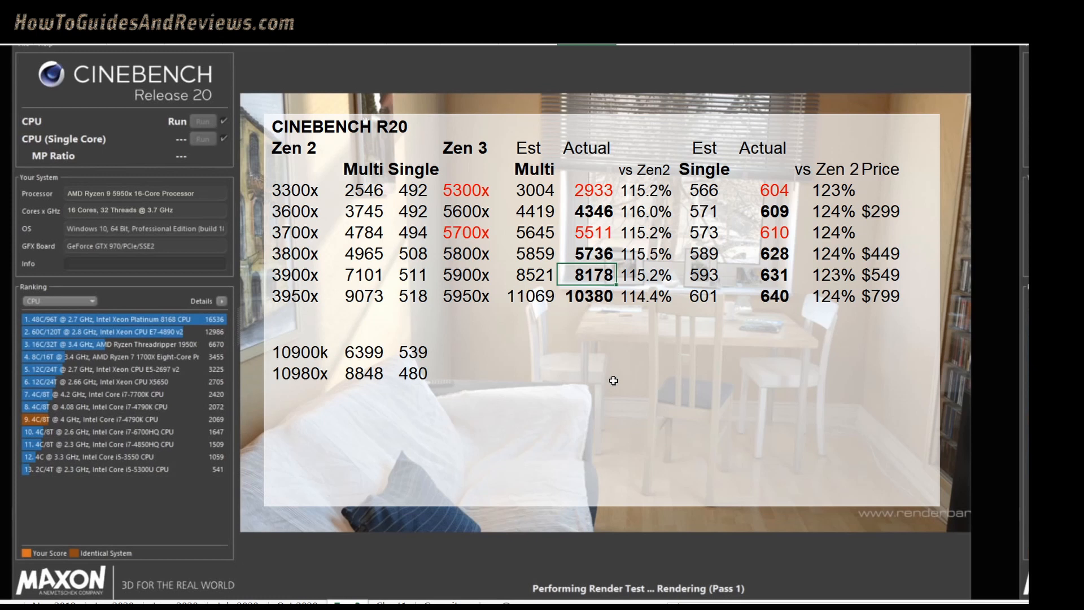
mouse_move(781, 238)
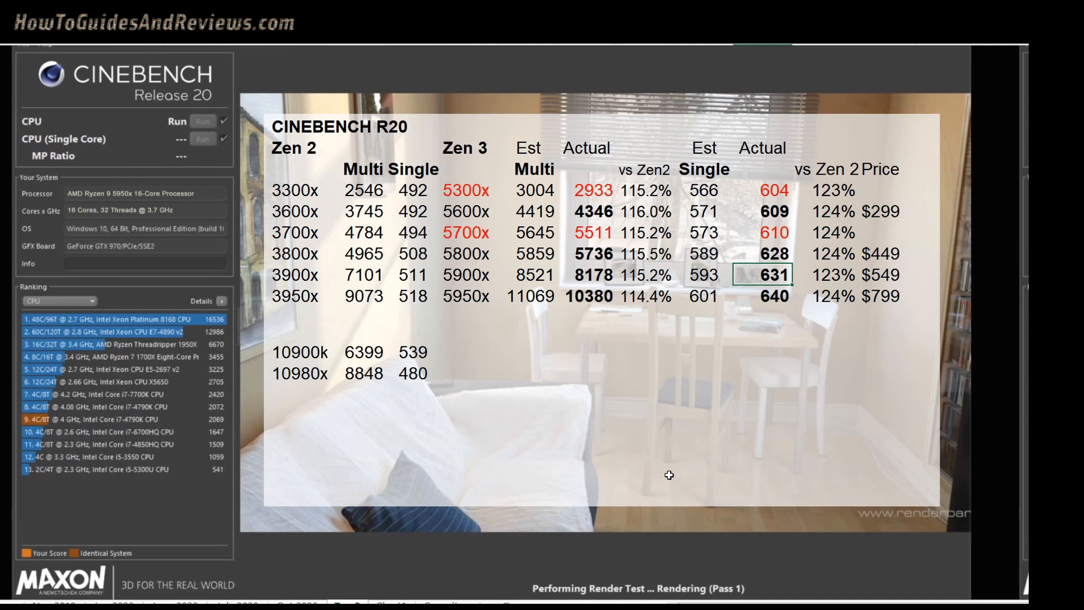
mouse_move(738, 391)
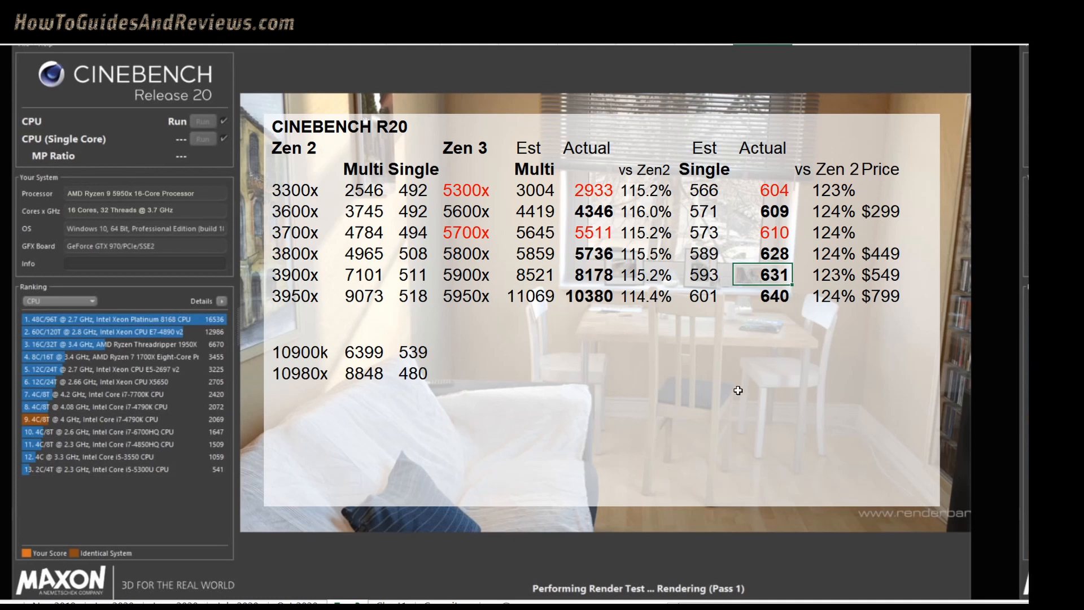
mouse_move(474, 278)
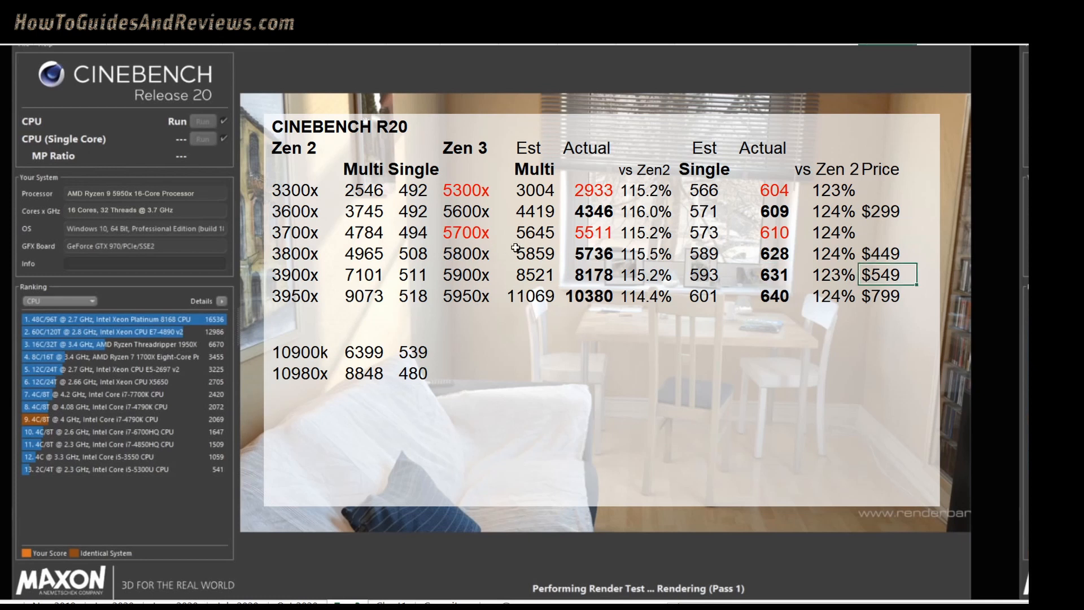
mouse_move(613, 274)
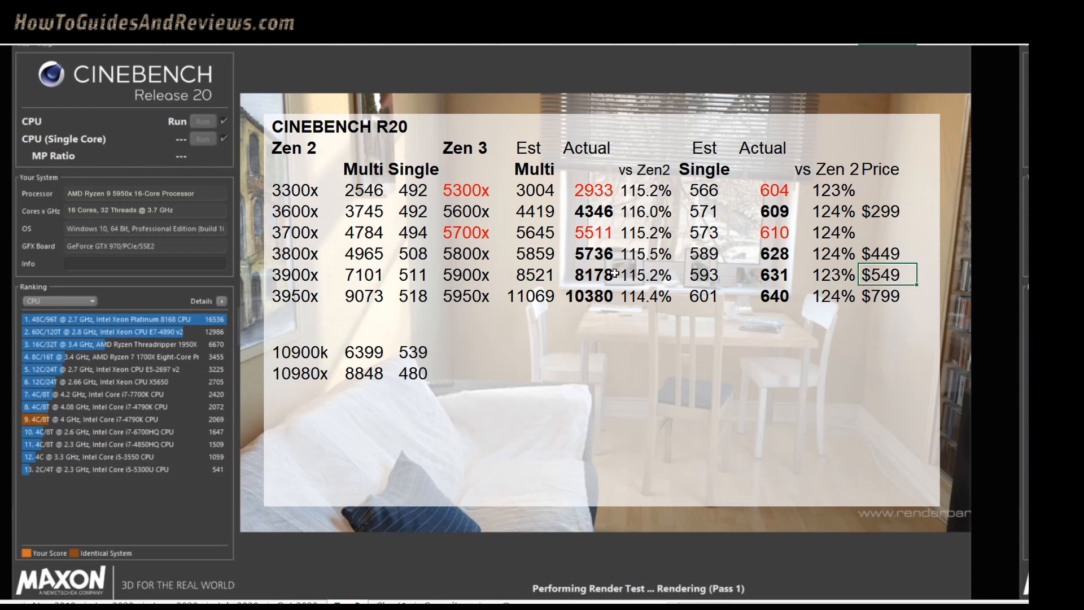
mouse_move(515, 274)
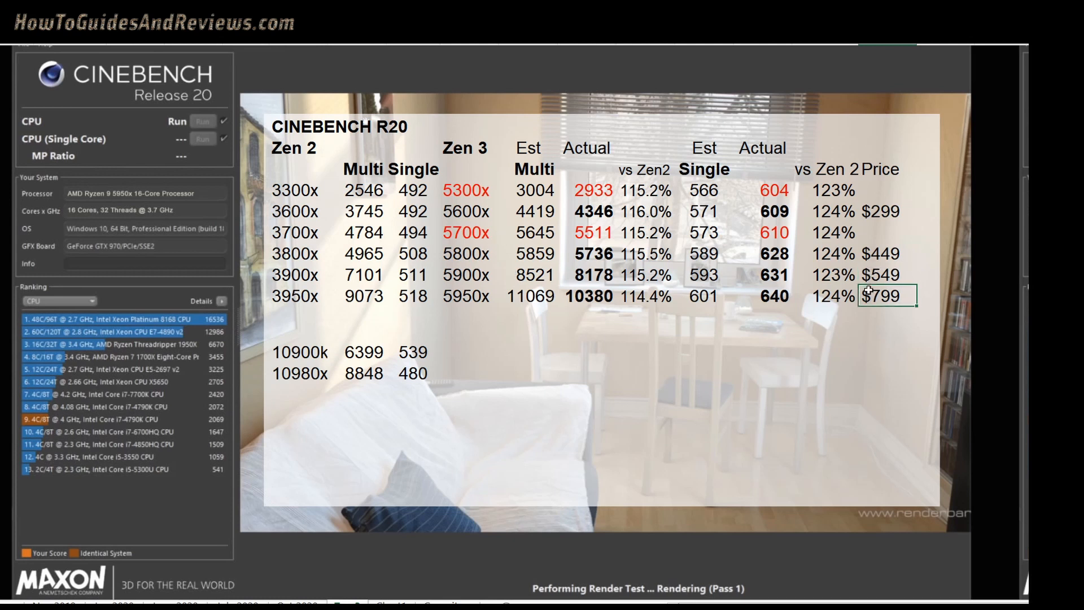
mouse_move(770, 343)
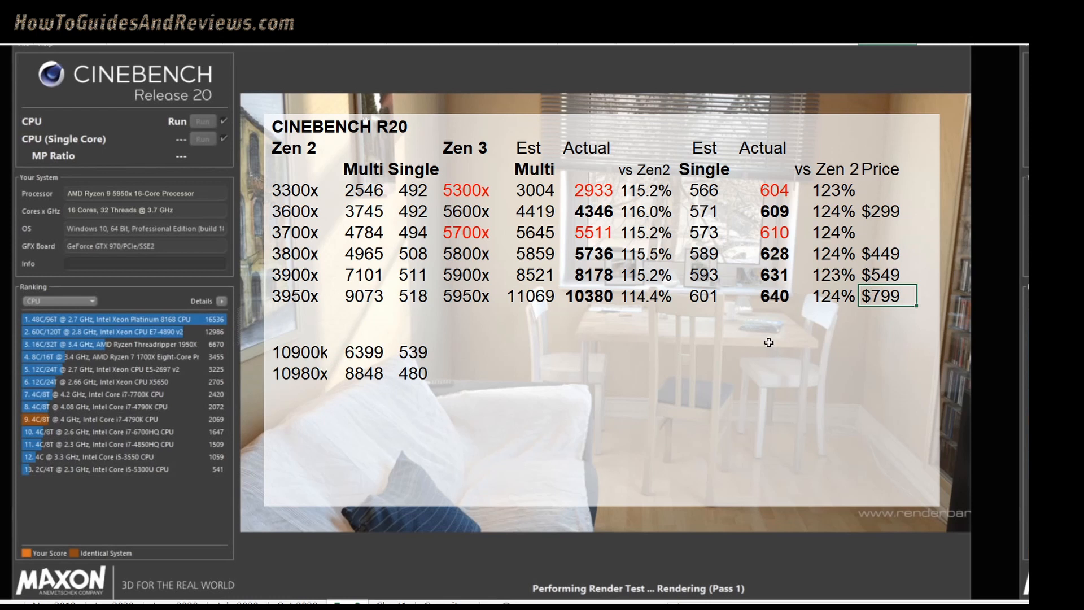
mouse_move(818, 298)
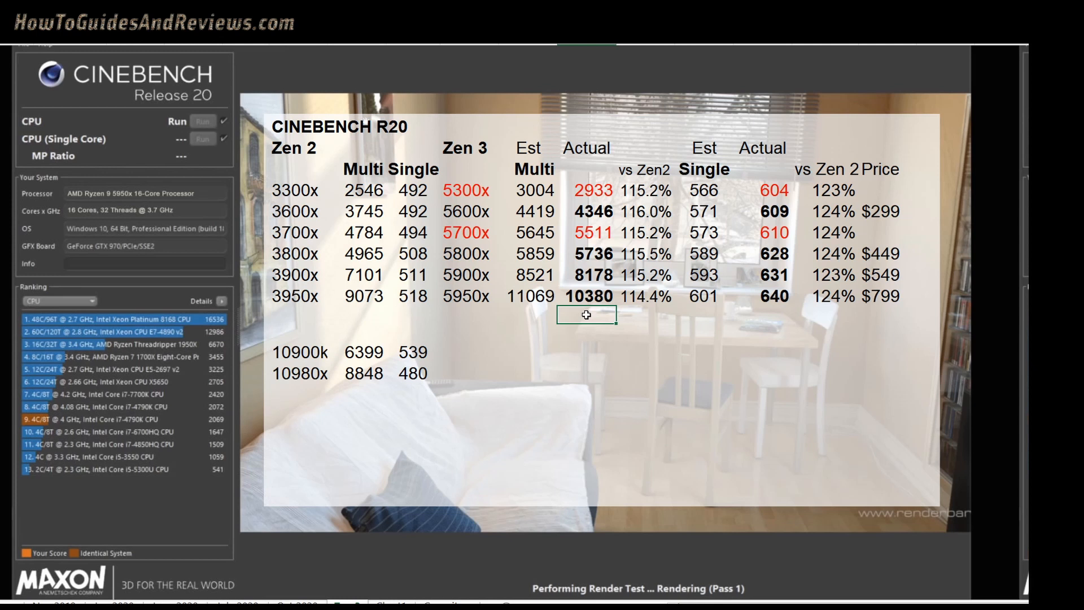
mouse_move(791, 177)
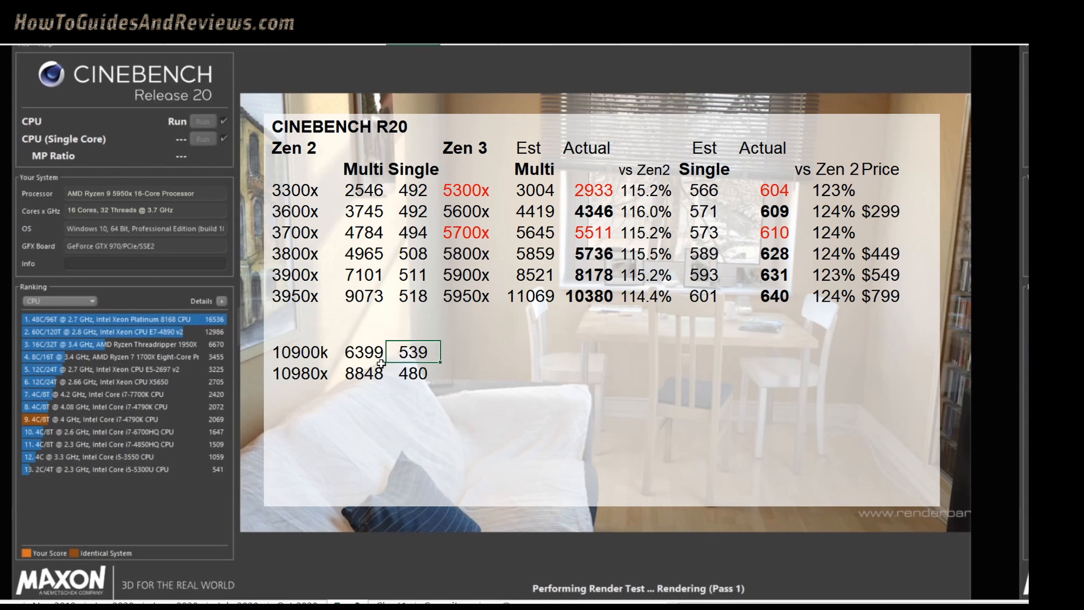
mouse_move(809, 241)
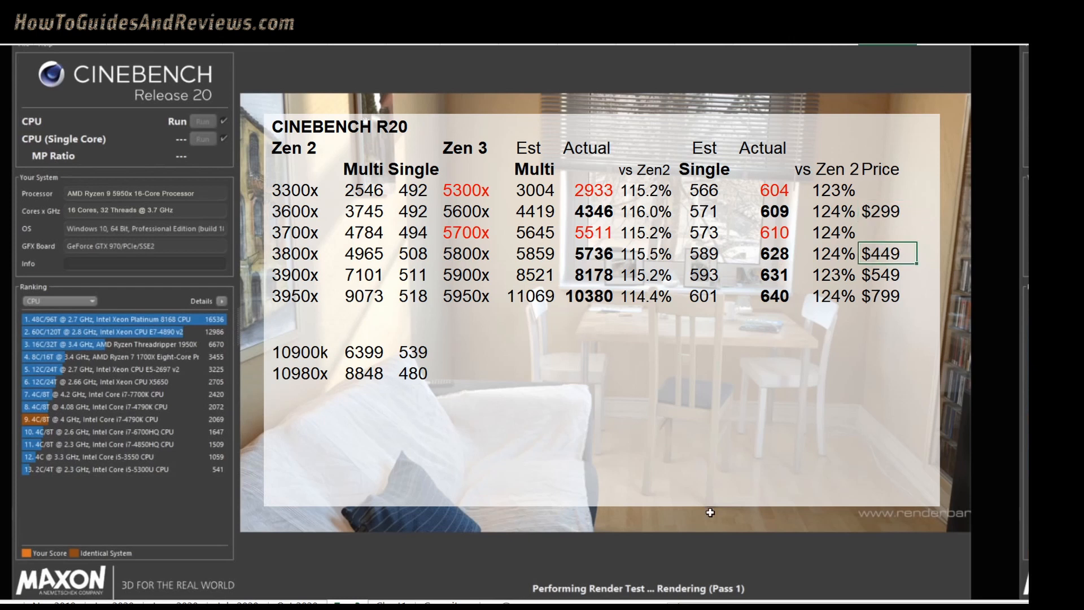
mouse_move(678, 549)
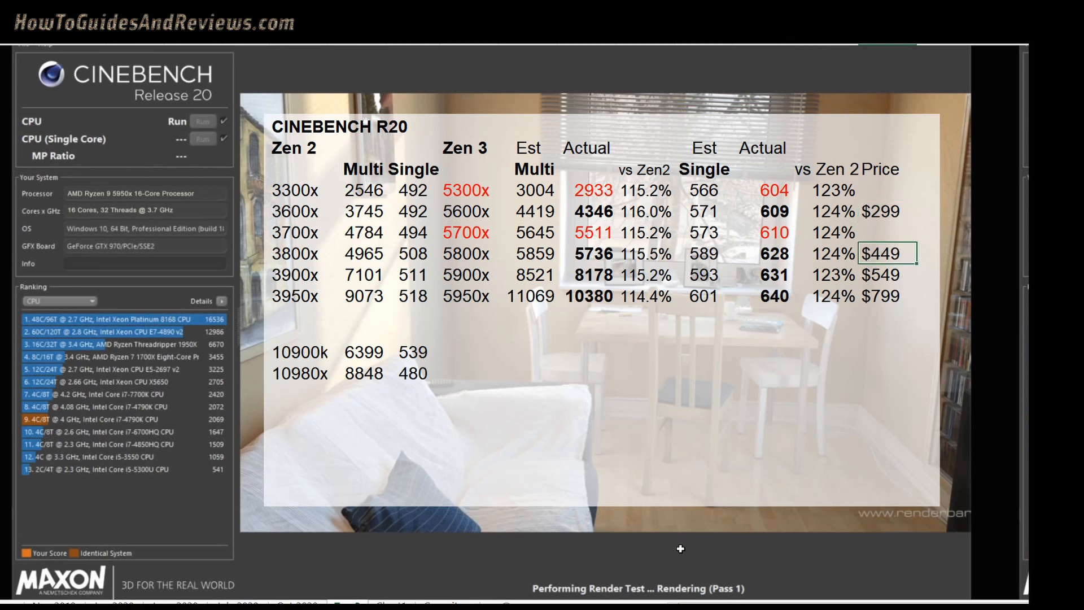
mouse_move(759, 229)
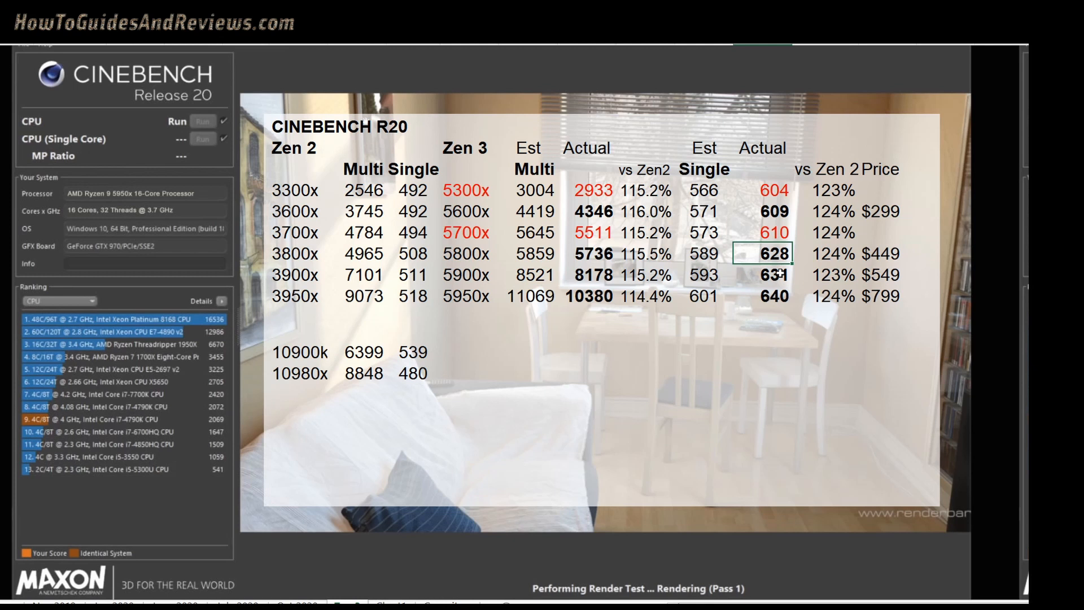
mouse_move(780, 273)
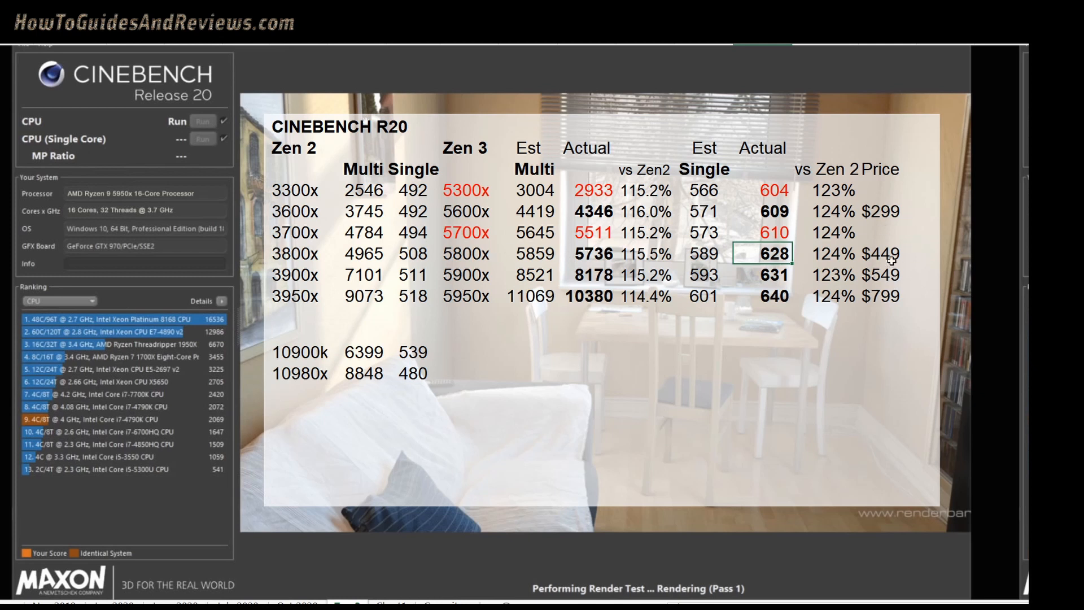
click(890, 254)
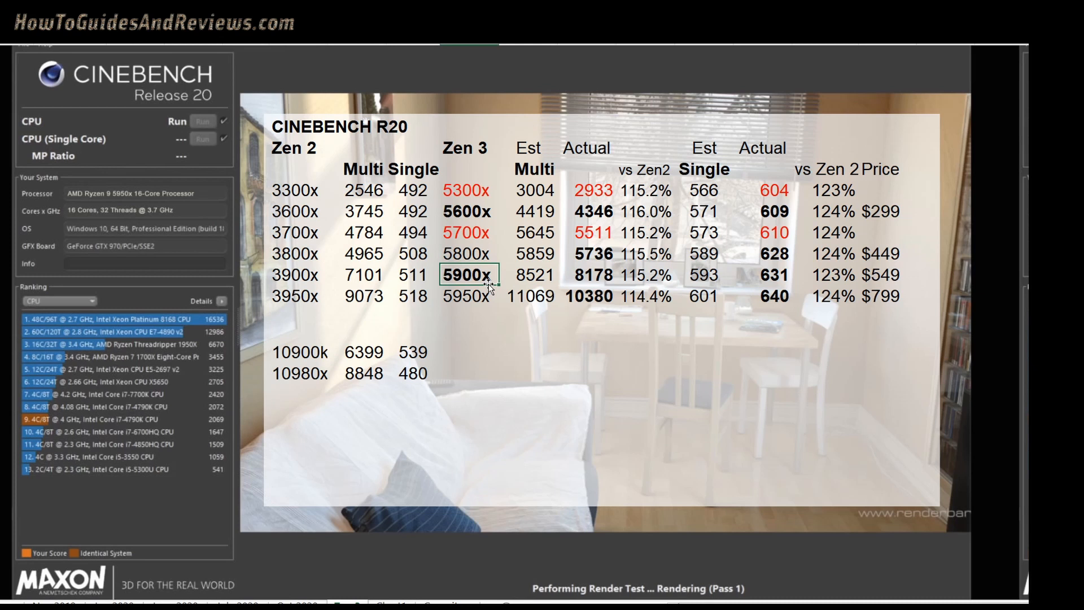
click(466, 296)
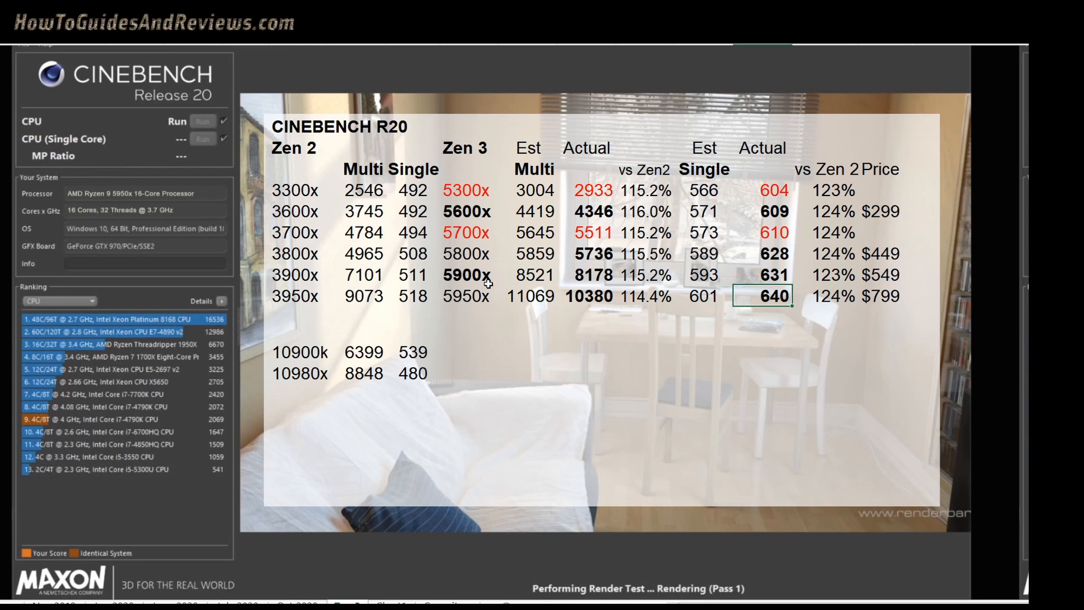
click(763, 224)
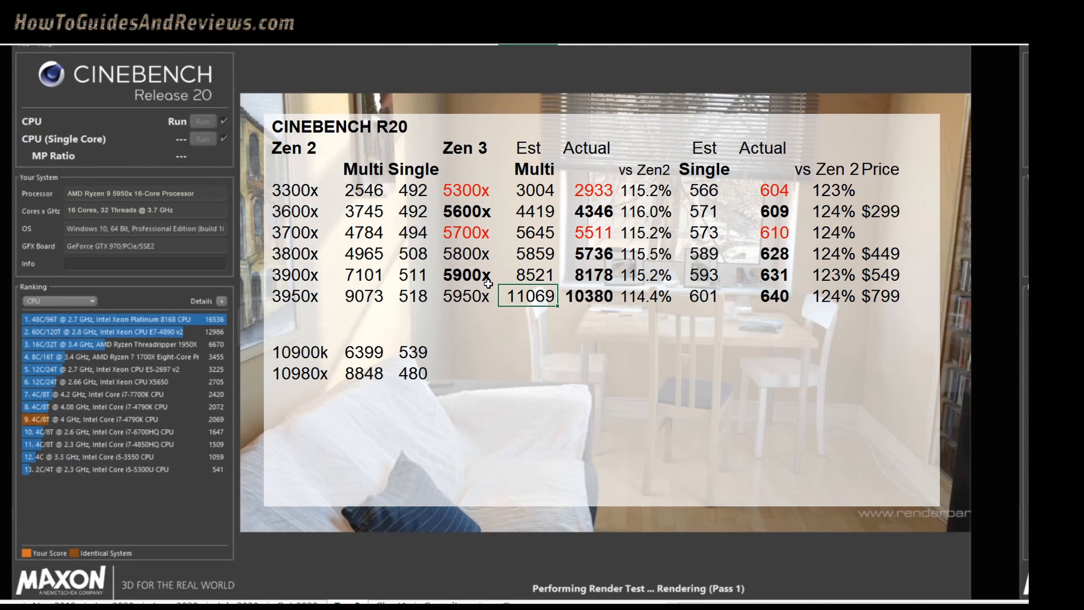
click(705, 275)
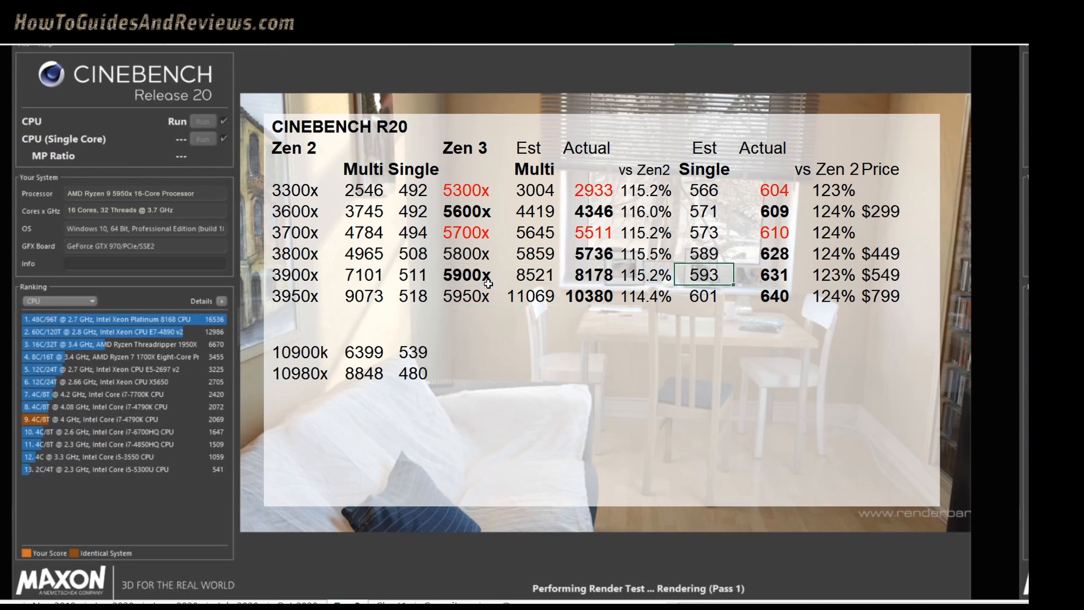